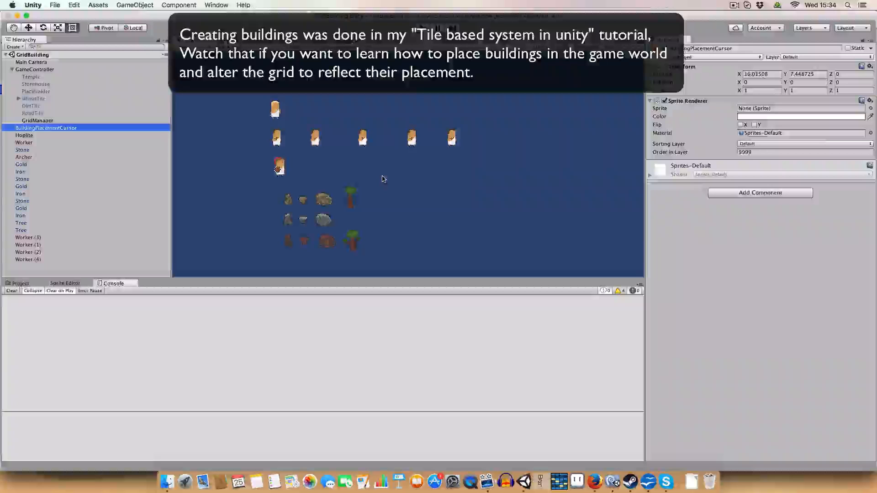
Show the Main Camera's components, including its Selection Manager in Units mode.
{"action": "left_click", "coordinate": [30, 62]}
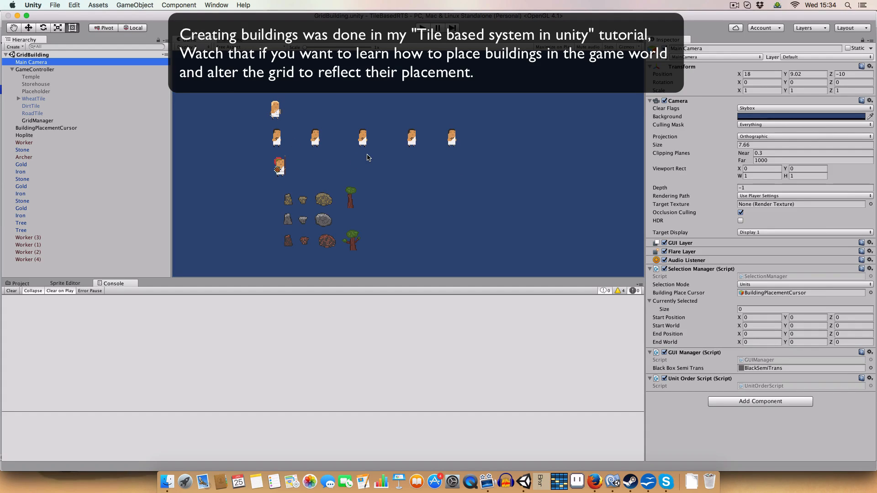
{"action": "mouse_move", "coordinate": [360, 142]}
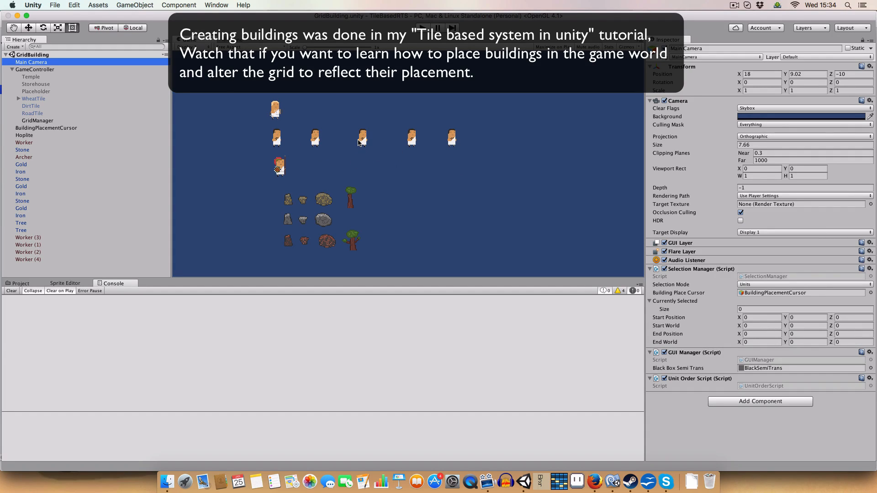
{"action": "mouse_move", "coordinate": [422, 226]}
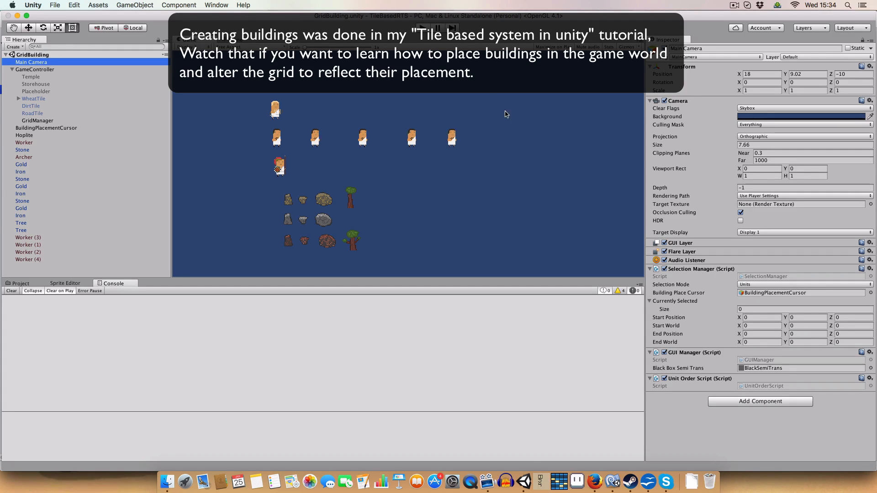
Switch to Creating Buildings mode and place storehouses beside the wheat field.
{"action": "left_click", "coordinate": [803, 284]}
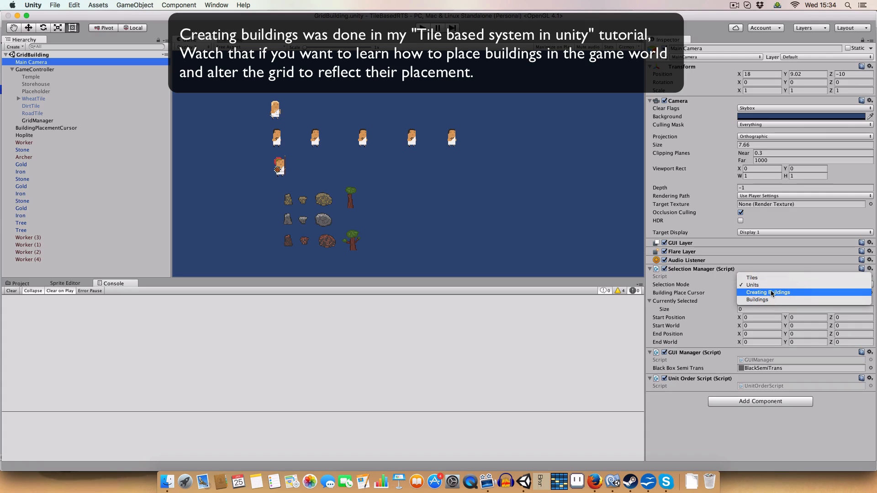
{"action": "left_click", "coordinate": [768, 293]}
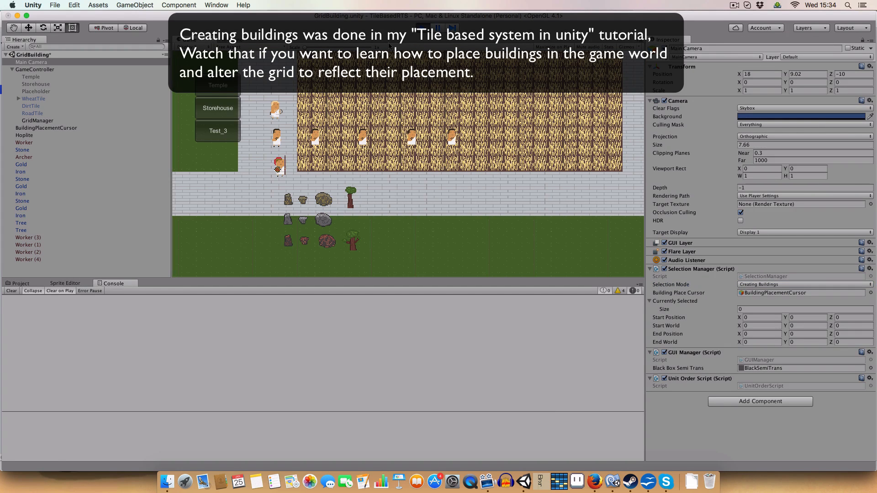
{"action": "left_click", "coordinate": [5, 121]}
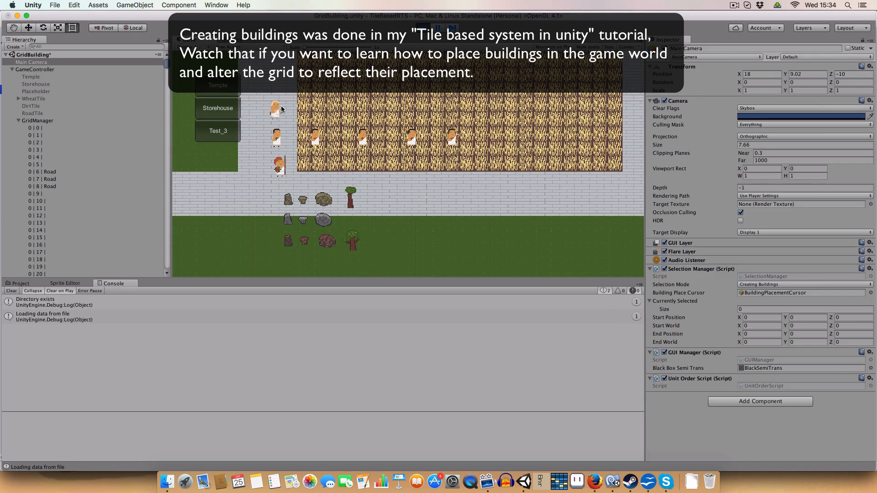
{"action": "mouse_move", "coordinate": [275, 116]}
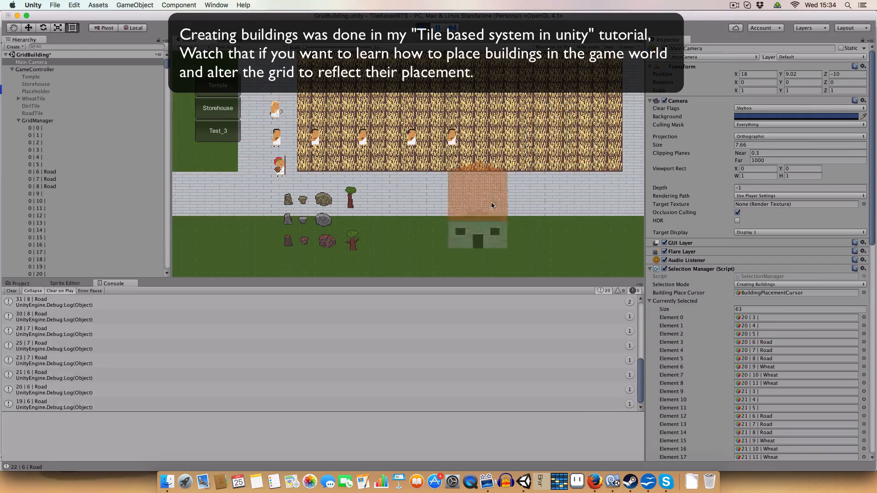
{"action": "left_click", "coordinate": [537, 168]}
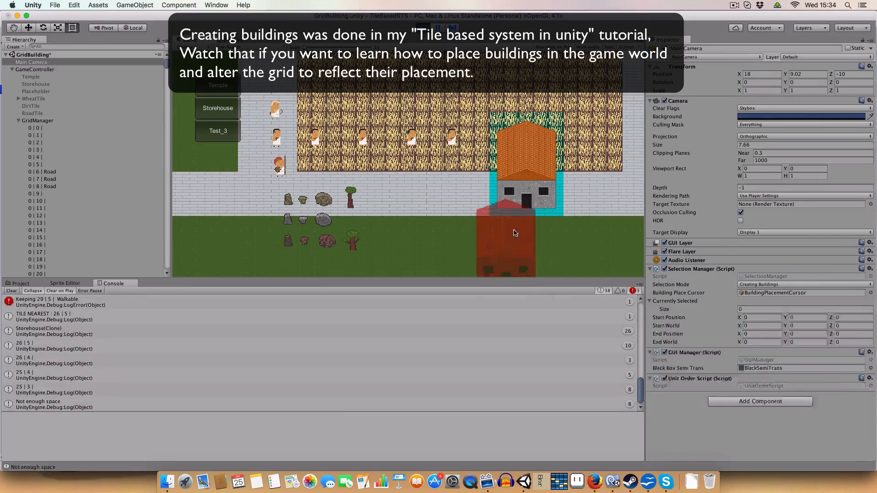
{"action": "left_click", "coordinate": [515, 233]}
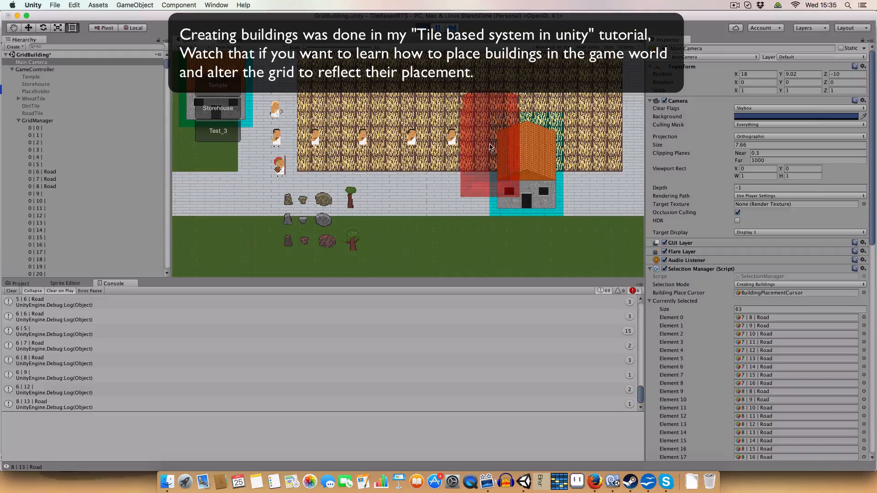
Return the Selection Manager to Units mode and show GameController's building and unit lists.
{"action": "left_click", "coordinate": [800, 284]}
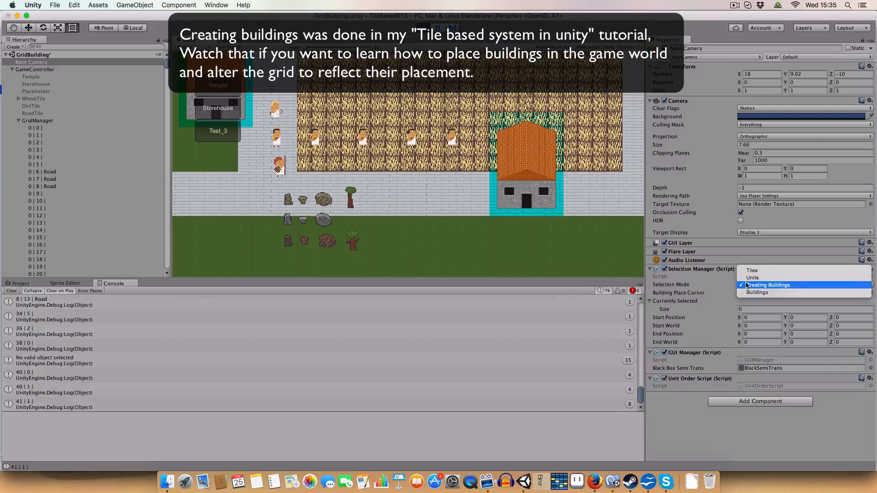
{"action": "left_click", "coordinate": [753, 277]}
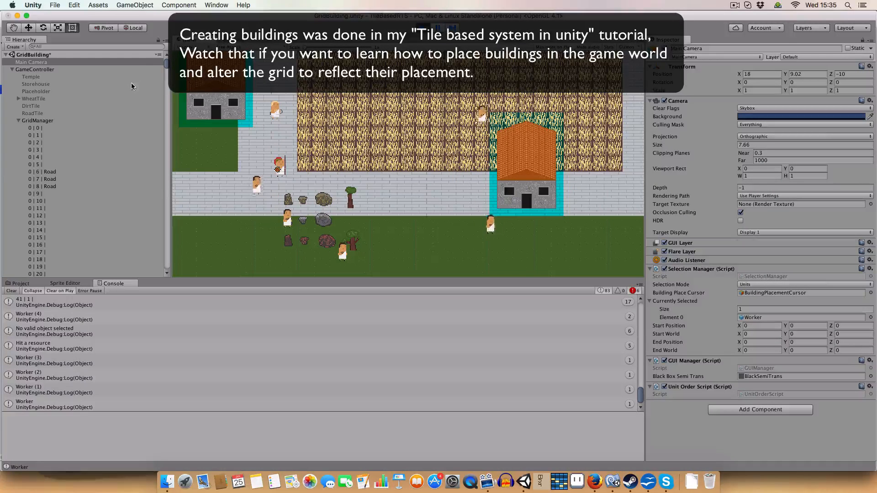
{"action": "left_click", "coordinate": [35, 69]}
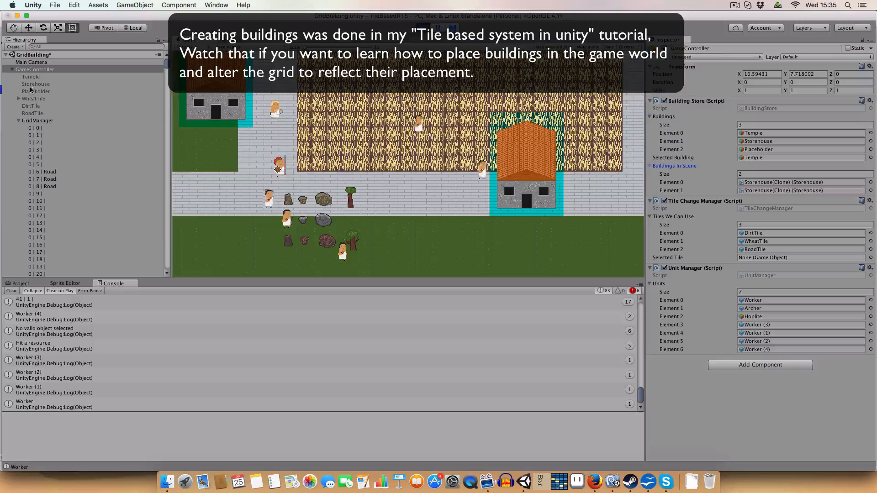
Inspect the Storehouse and WheatTile objects' settings in the Hierarchy.
{"action": "left_click", "coordinate": [36, 84]}
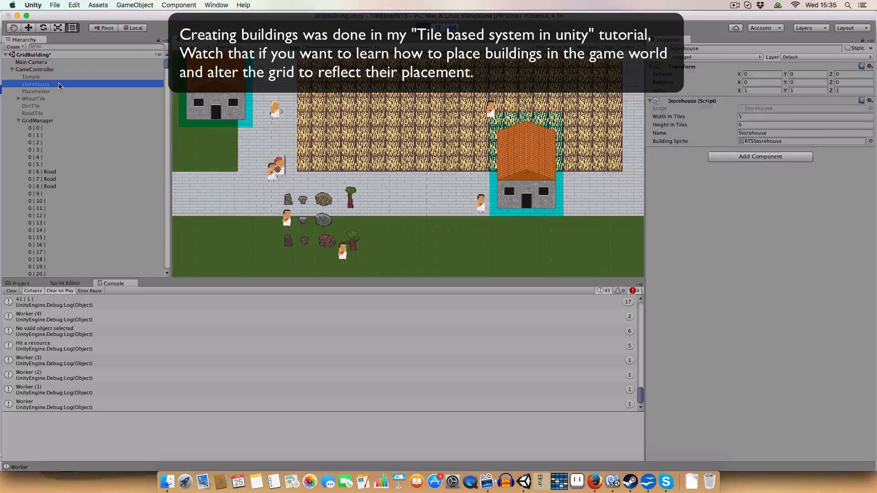
{"action": "left_click", "coordinate": [34, 98]}
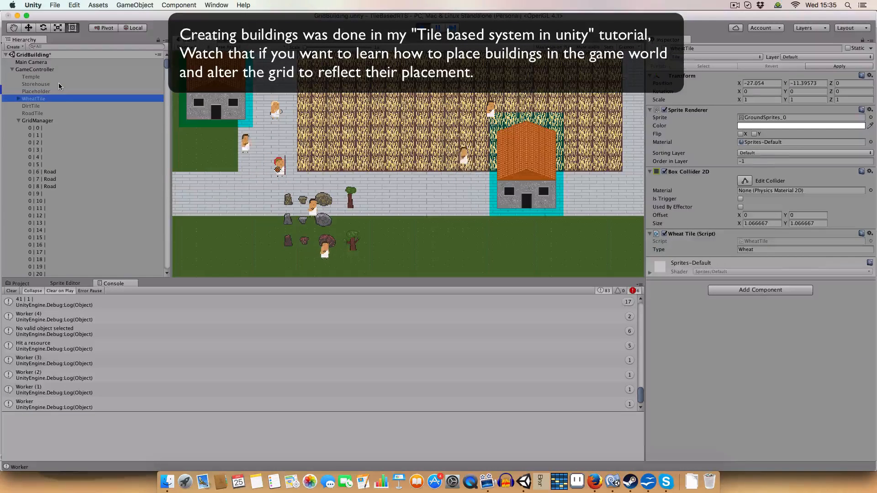
{"action": "left_click", "coordinate": [35, 85]}
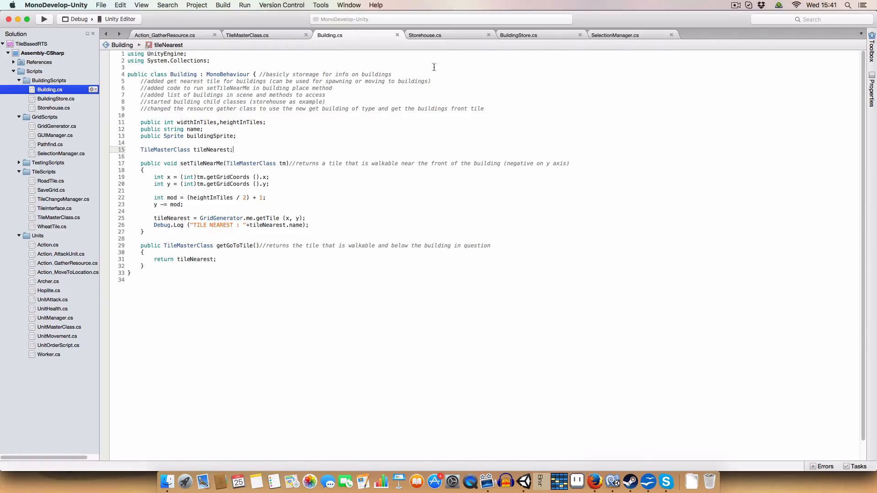
Show SelectionManager.cs at createBuildingAtLocation with its nearest-tile and buildings-list code.
{"action": "left_click", "coordinate": [425, 35]}
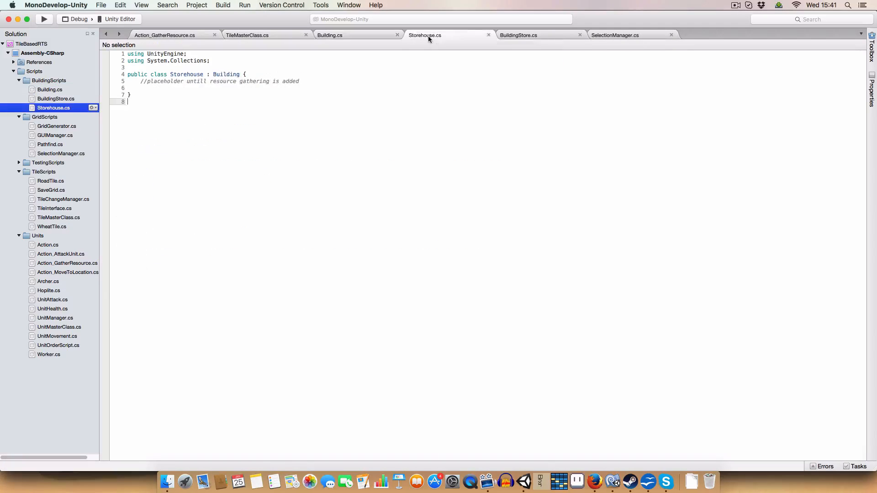
{"action": "left_click", "coordinate": [614, 34]}
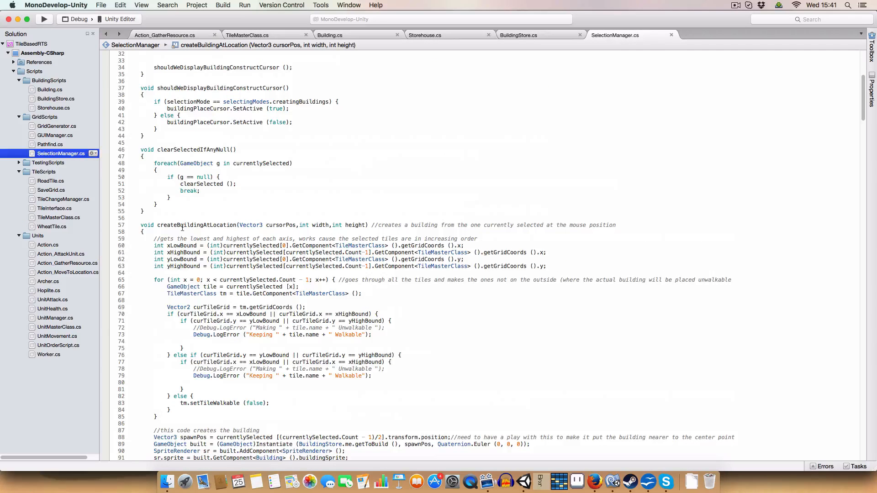
{"action": "scroll", "scroll_direction": "down", "scroll_amount": 3}
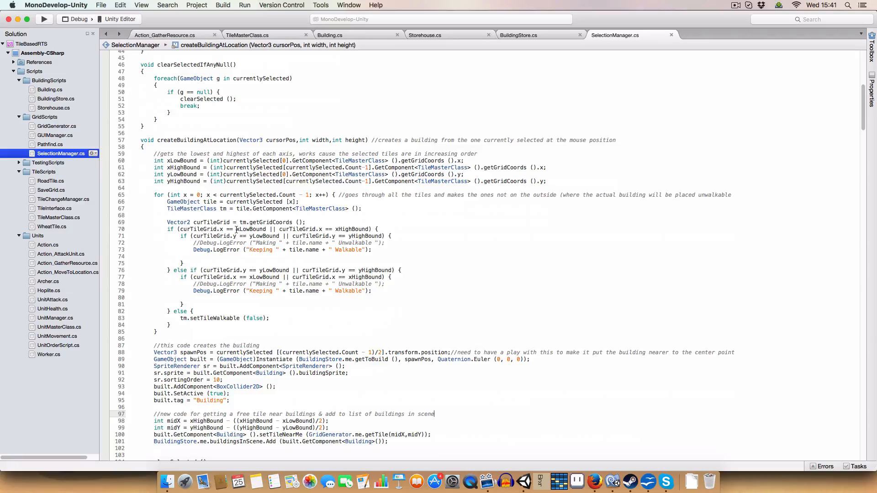
{"action": "mouse_move", "coordinate": [561, 282]}
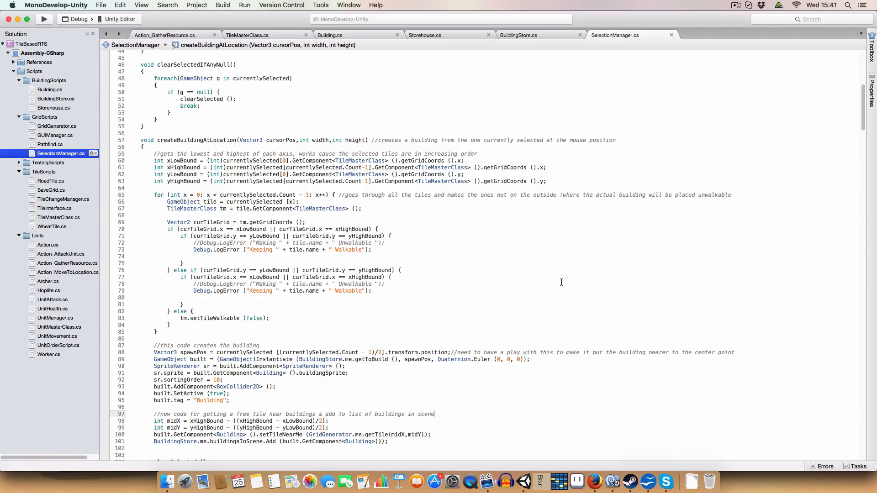
{"action": "mouse_move", "coordinate": [485, 228]}
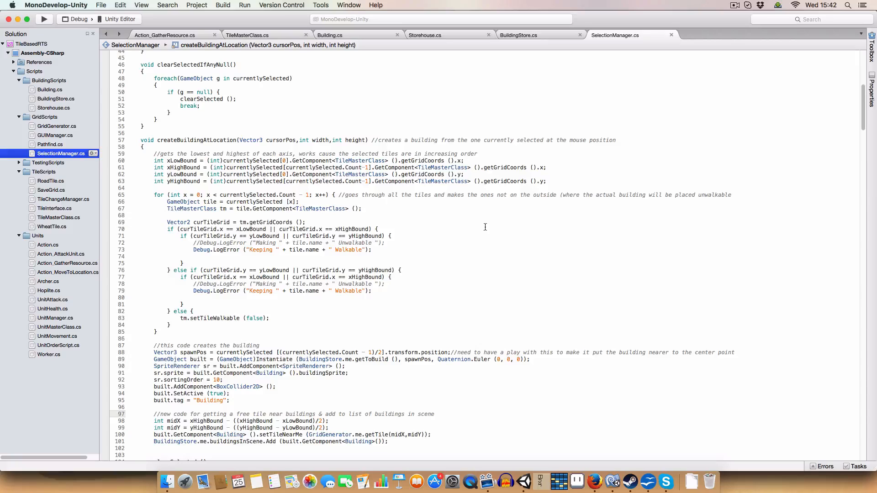
{"action": "scroll", "scroll_direction": "down", "scroll_amount": 3}
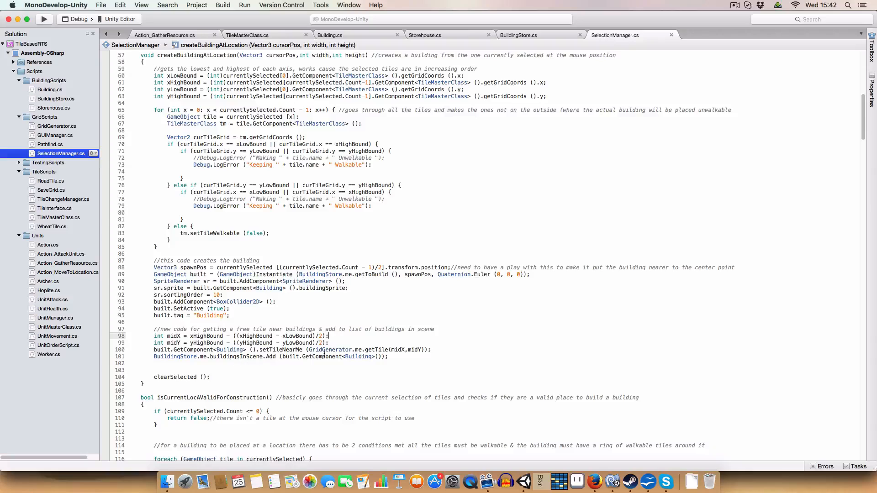
{"action": "left_click", "coordinate": [517, 34]}
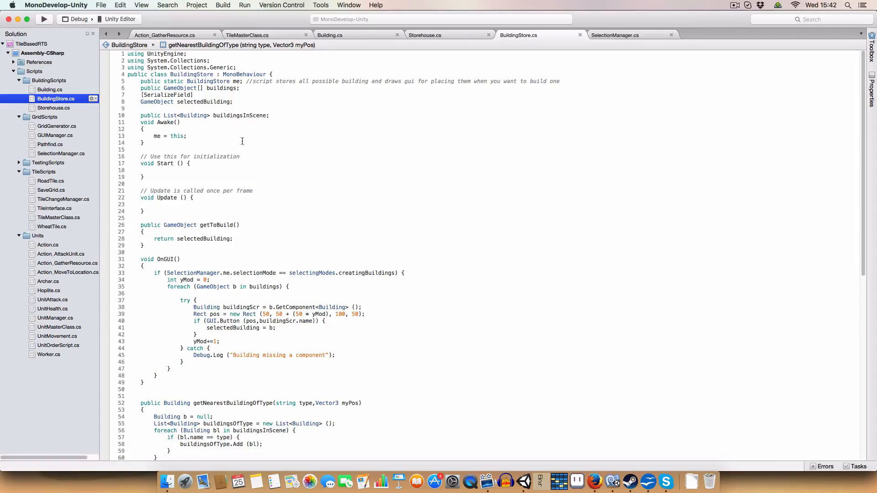
{"action": "scroll", "scroll_direction": "down", "scroll_amount": 3}
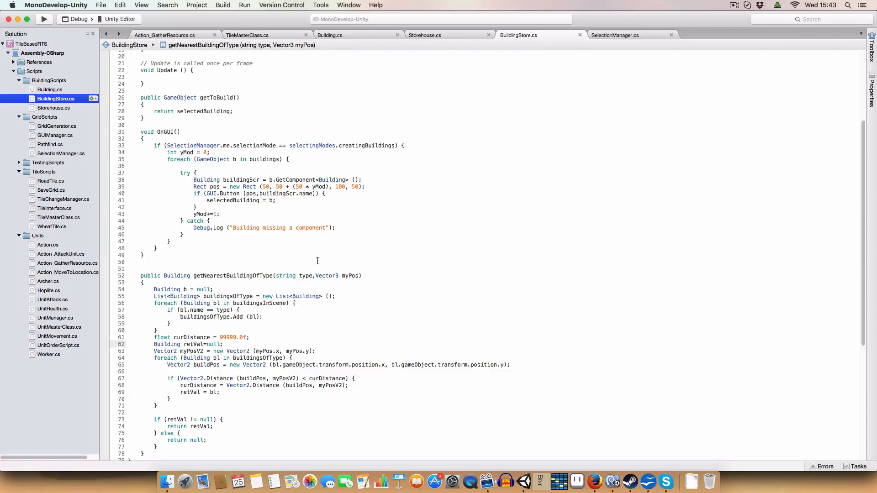
{"action": "scroll", "scroll_direction": "down", "scroll_amount": 3}
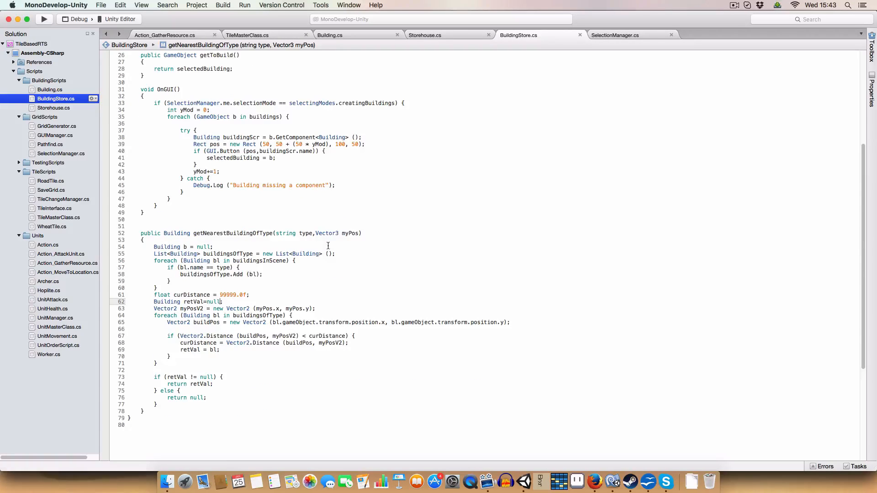
{"action": "left_click", "coordinate": [616, 36]}
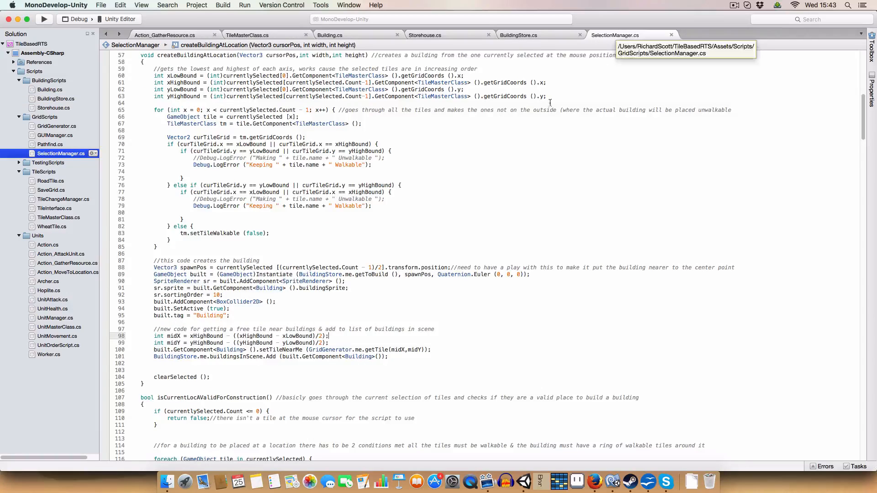
{"action": "left_click", "coordinate": [330, 34]}
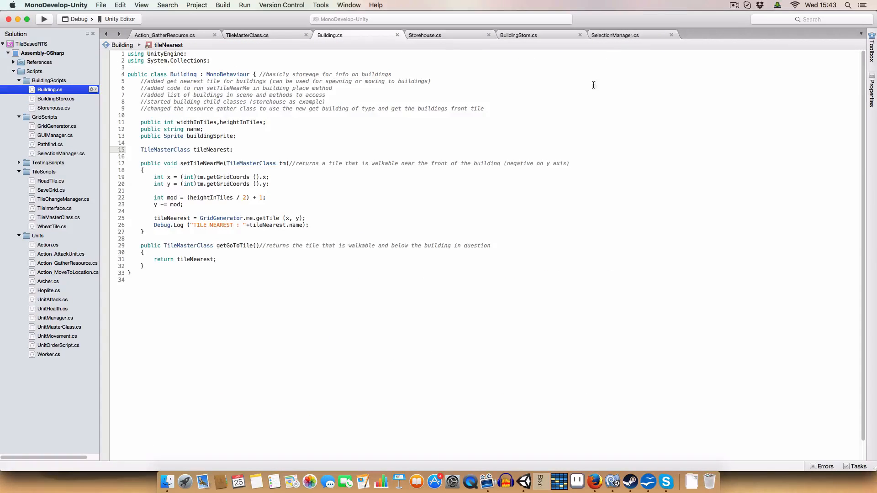
{"action": "left_click", "coordinate": [517, 35]}
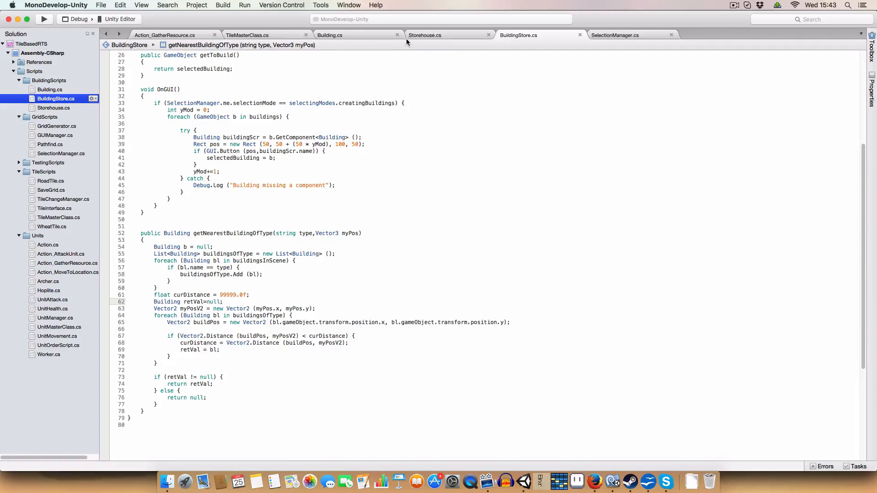
{"action": "left_click", "coordinate": [614, 35]}
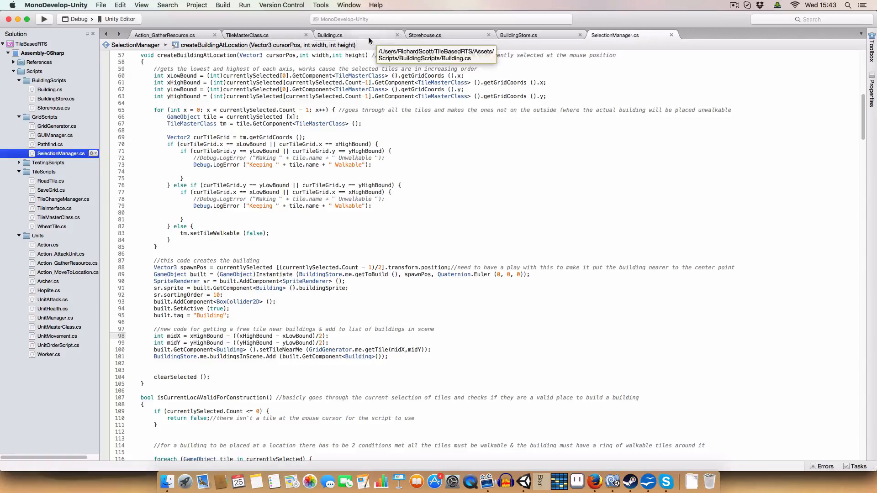
{"action": "left_click", "coordinate": [329, 35]}
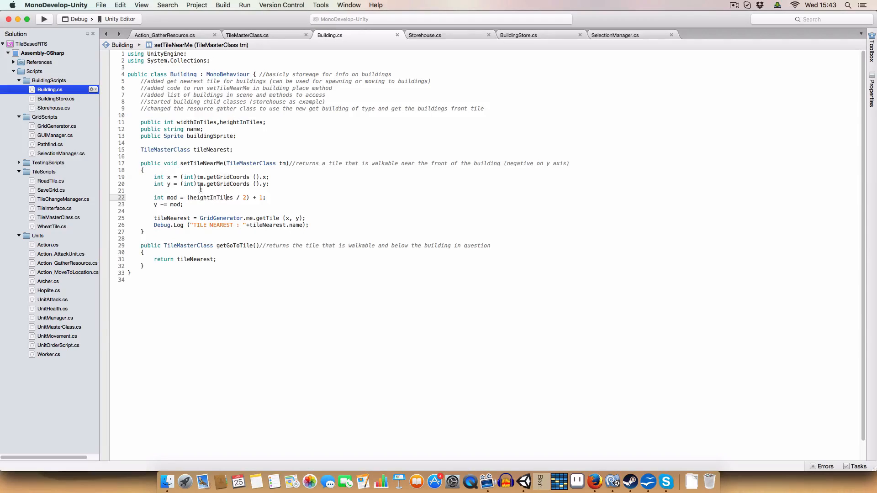
{"action": "double_click", "coordinate": [240, 122]}
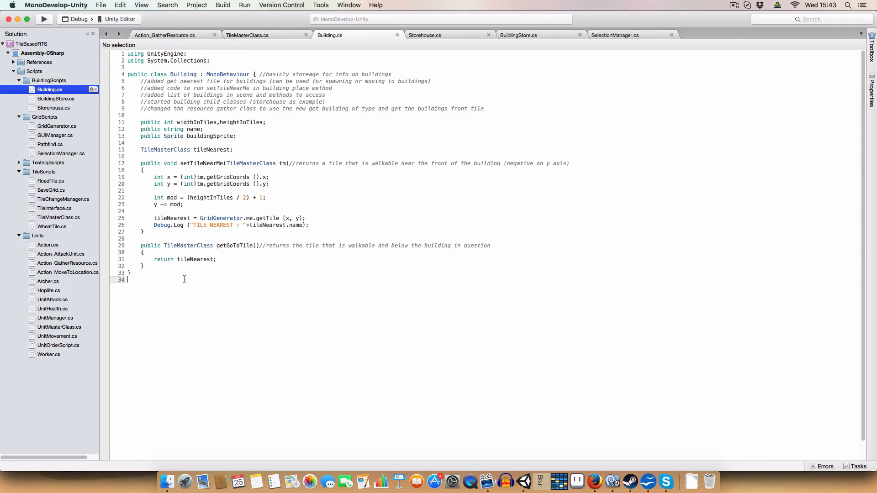
{"action": "left_click", "coordinate": [155, 204]}
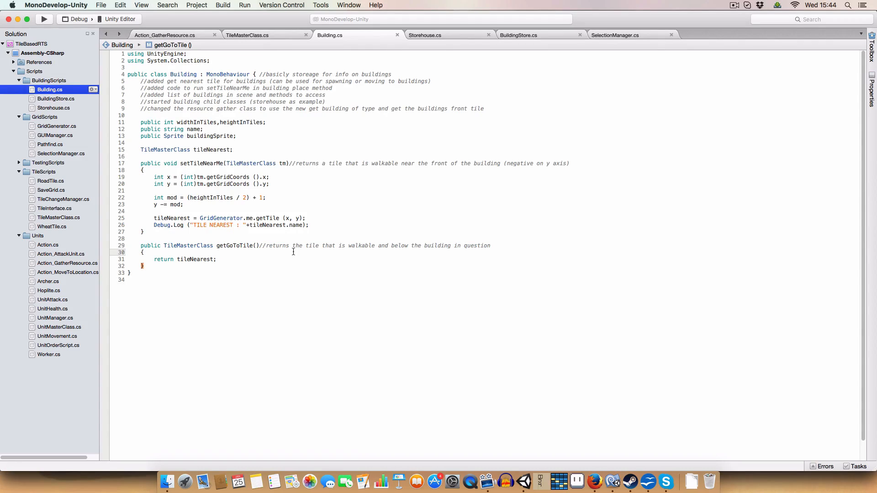
{"action": "left_click", "coordinate": [143, 252]}
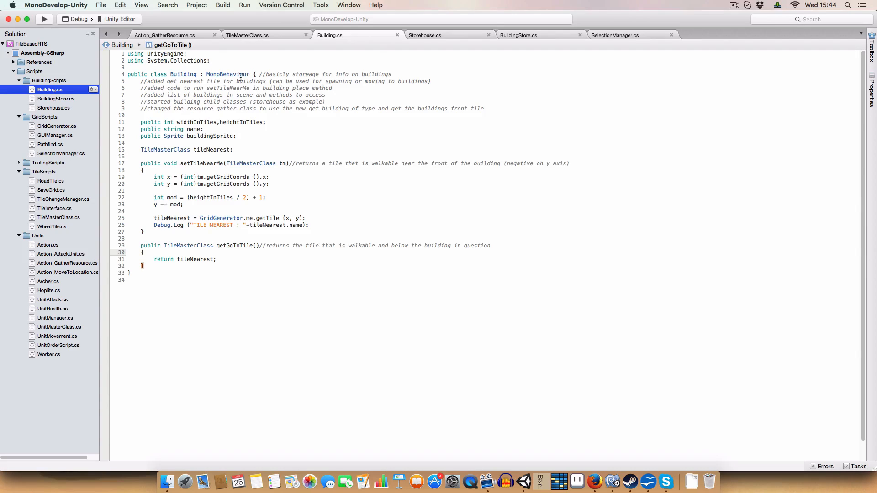
{"action": "left_click", "coordinate": [145, 115]}
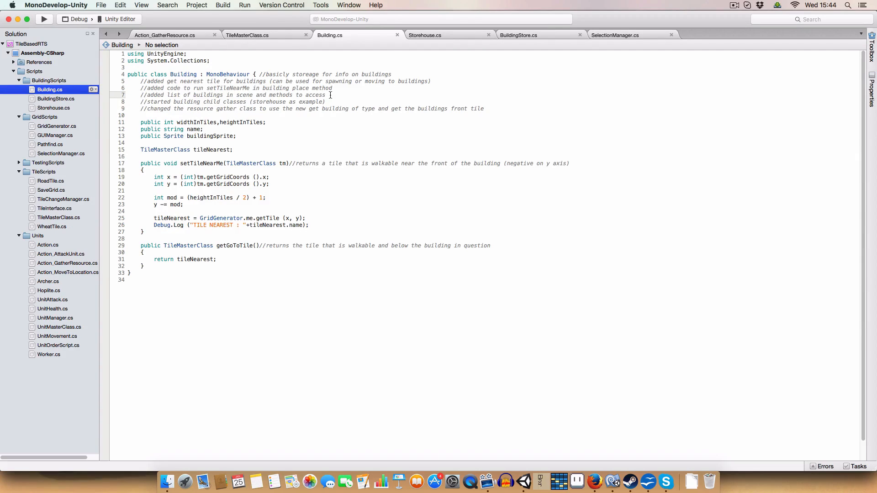
{"action": "left_click", "coordinate": [517, 35]}
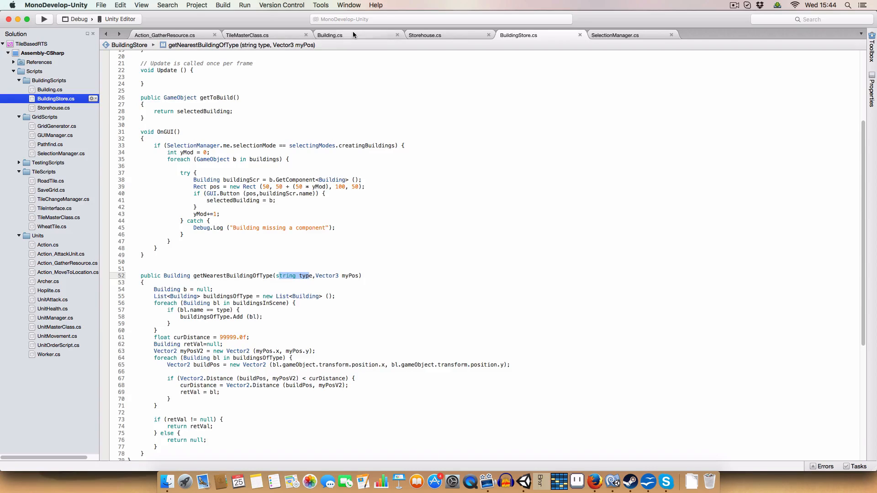
{"action": "left_click", "coordinate": [330, 35]}
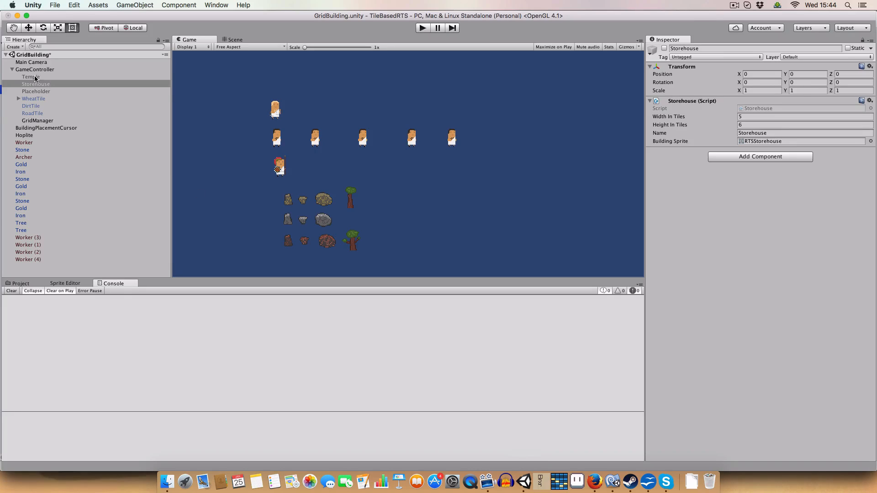
{"action": "left_click", "coordinate": [36, 84]}
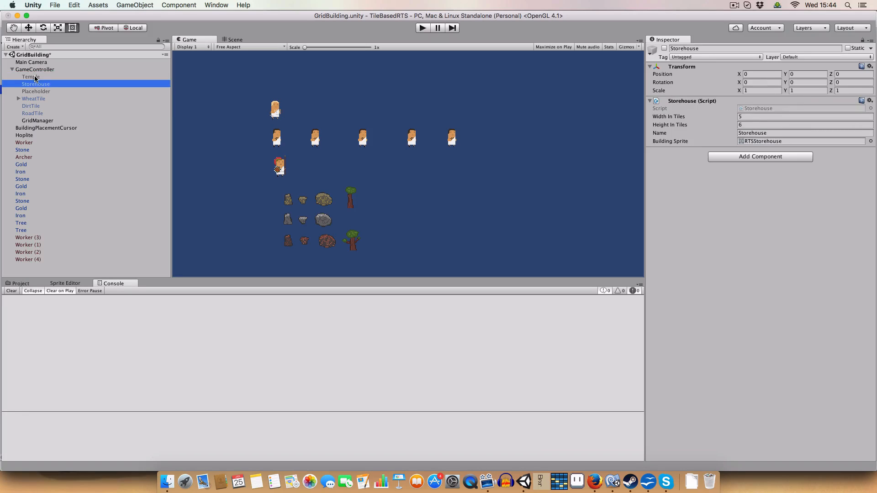
{"action": "left_click", "coordinate": [35, 92]}
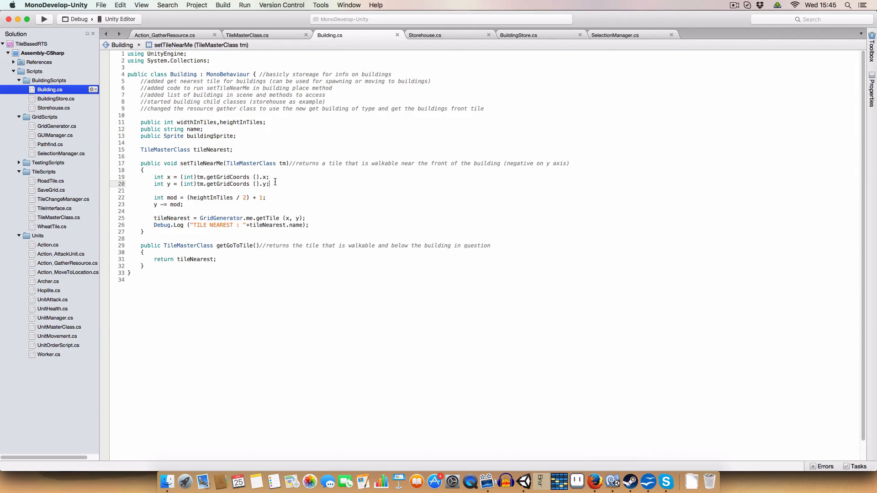
Show getNearestBuildingOfType in BuildingStore.cs, highlighting retVal's null start and the large starting distance.
{"action": "left_click", "coordinate": [517, 35]}
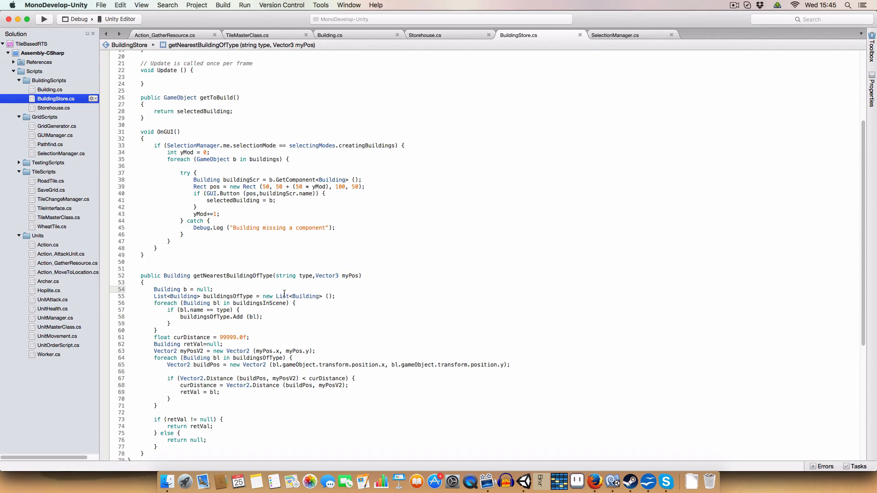
{"action": "left_click_drag", "start_coordinate": [153, 289], "coordinate": [156, 330]}
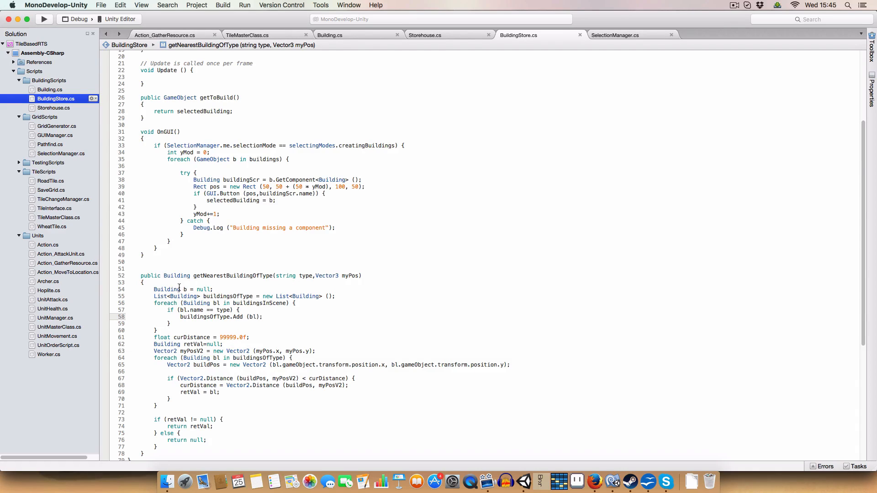
{"action": "scroll", "scroll_direction": "down", "scroll_amount": 3}
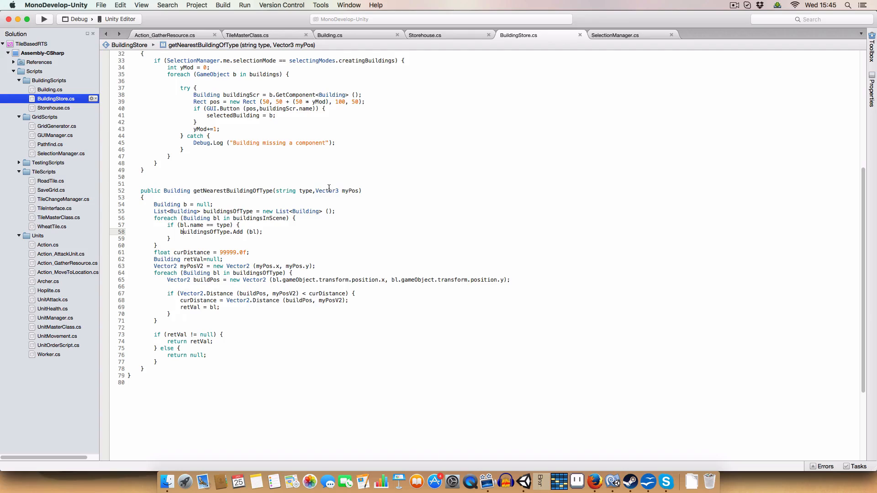
{"action": "mouse_move", "coordinate": [326, 191]}
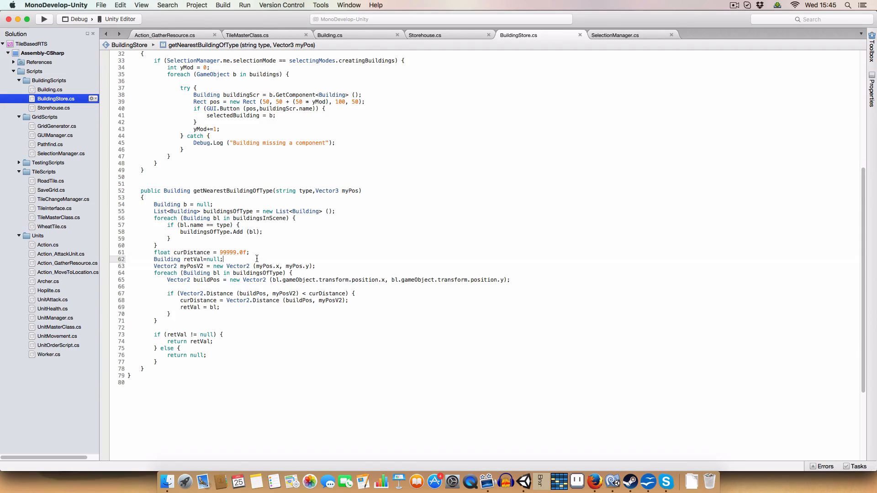
{"action": "double_click", "coordinate": [235, 252]}
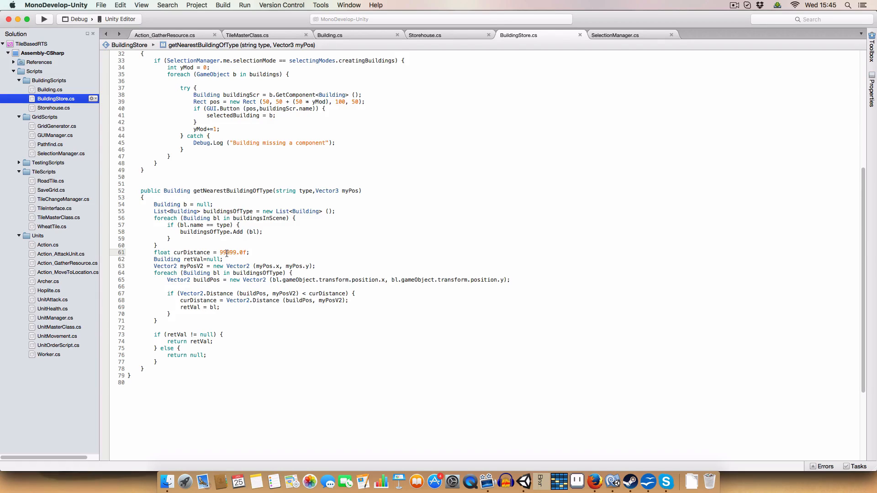
{"action": "double_click", "coordinate": [232, 252]}
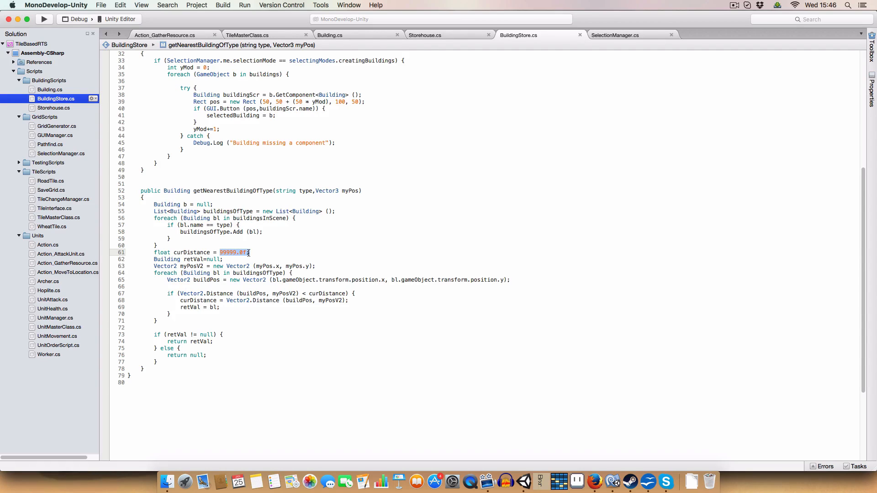
{"action": "left_click", "coordinate": [250, 252]}
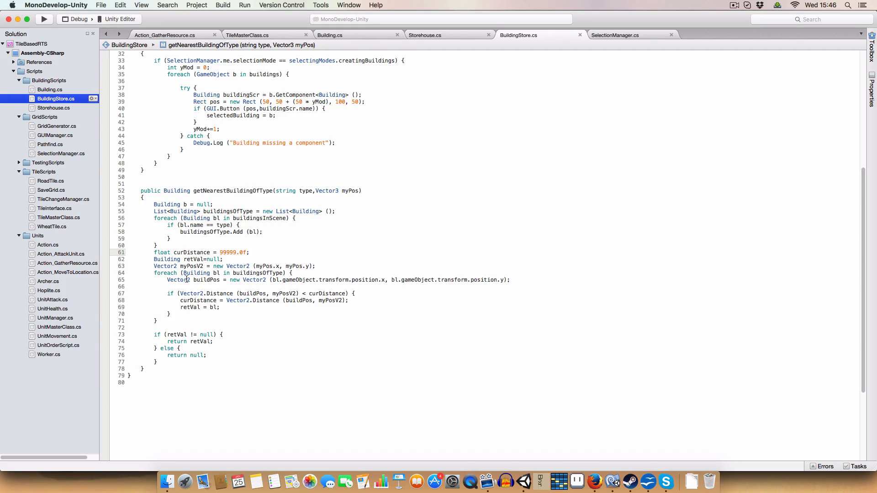
Highlight the loop lines computing each building's position against the starting distance.
{"action": "triple_click", "coordinate": [335, 279]}
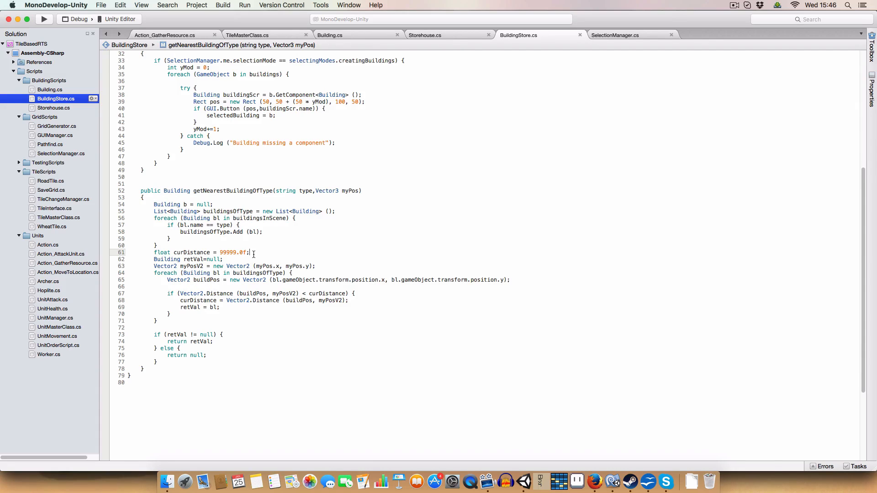
{"action": "double_click", "coordinate": [234, 252]}
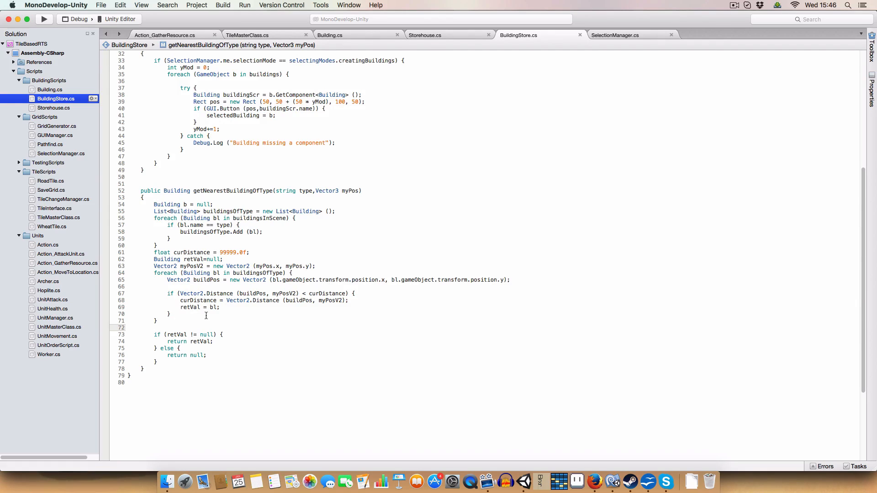
{"action": "left_click_drag", "start_coordinate": [180, 301], "coordinate": [220, 307]}
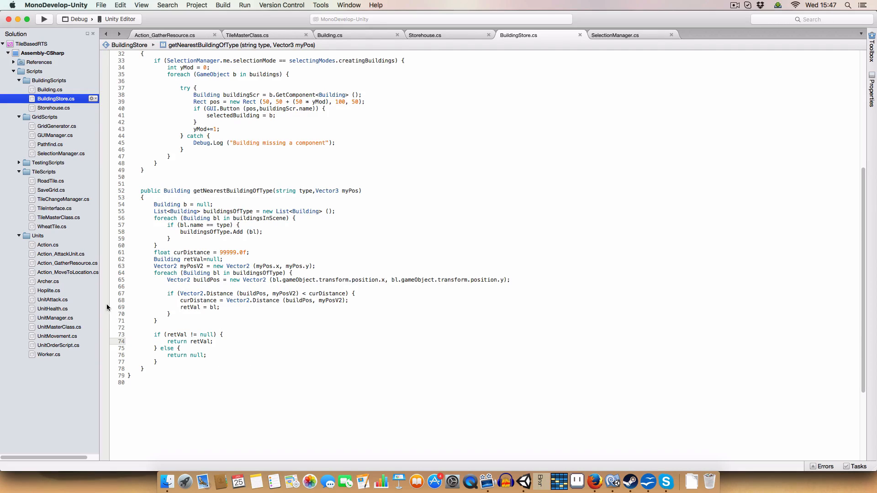
Glance through Storehouse, Building and TileMasterClass scripts, ending on Action_GatherResource.cs.
{"action": "left_click", "coordinate": [424, 34]}
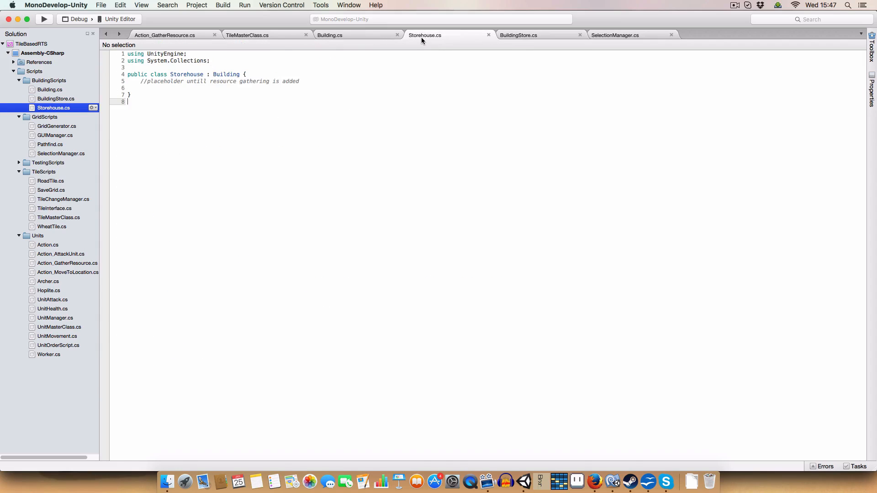
{"action": "left_click", "coordinate": [330, 34]}
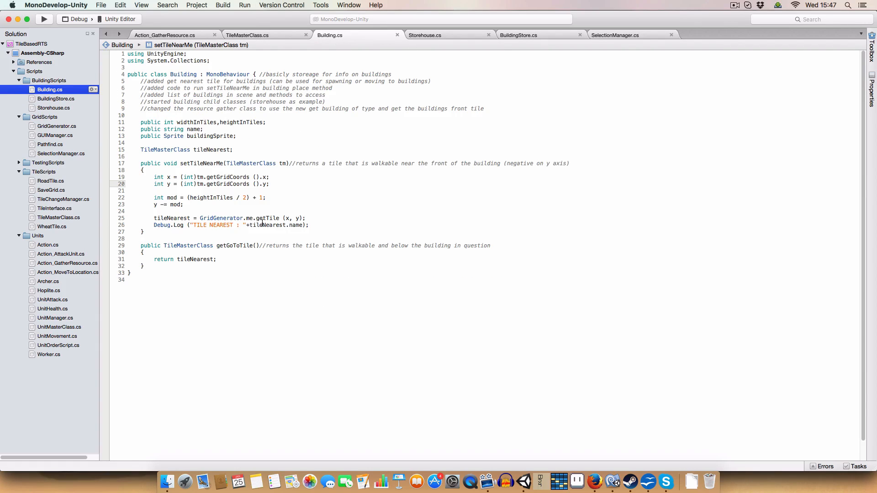
{"action": "left_click", "coordinate": [247, 35]}
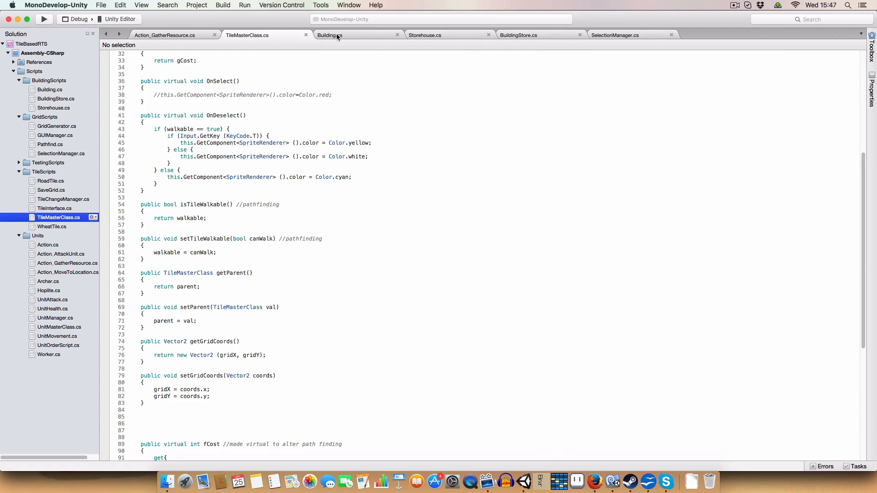
{"action": "left_click", "coordinate": [329, 35]}
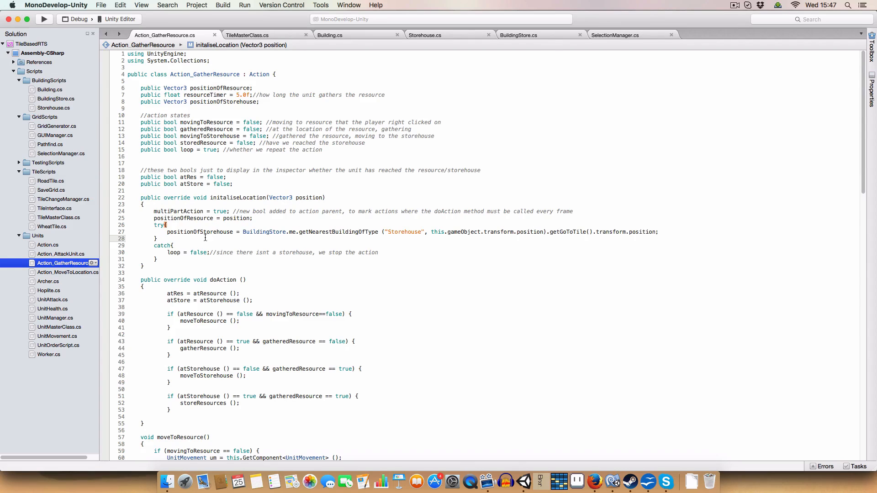
{"action": "double_click", "coordinate": [197, 231]}
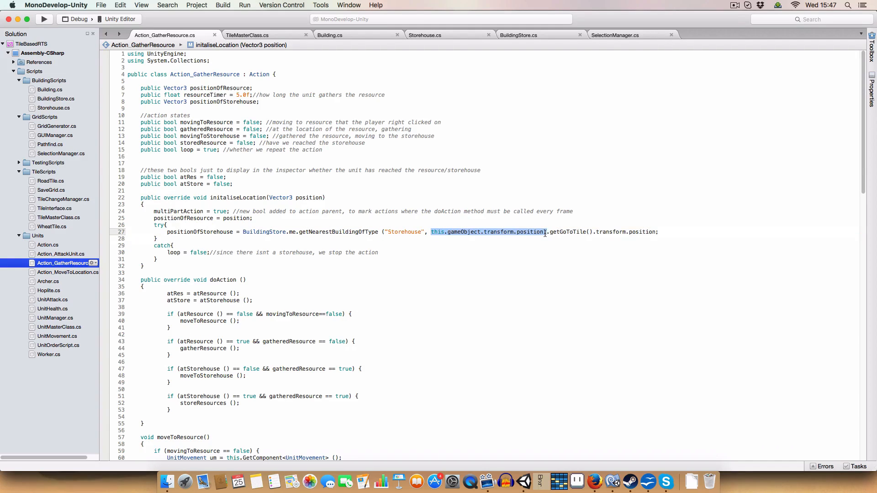
{"action": "mouse_move", "coordinate": [429, 290]}
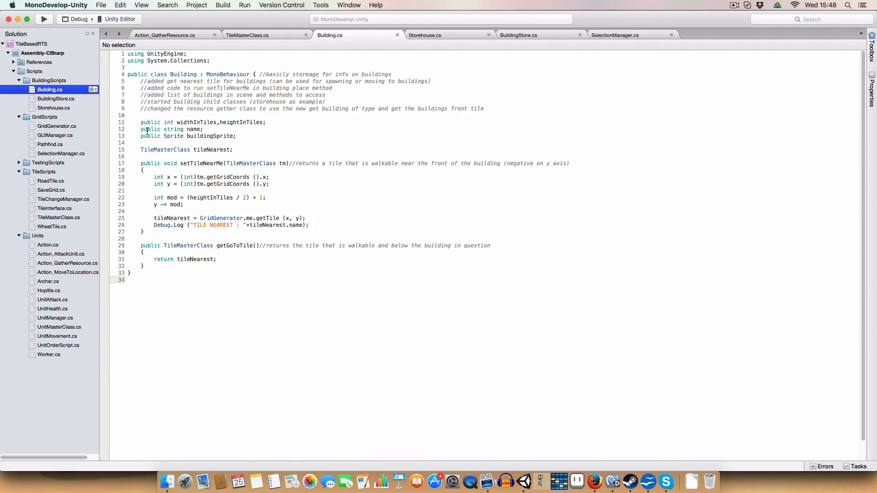
{"action": "left_click", "coordinate": [165, 34]}
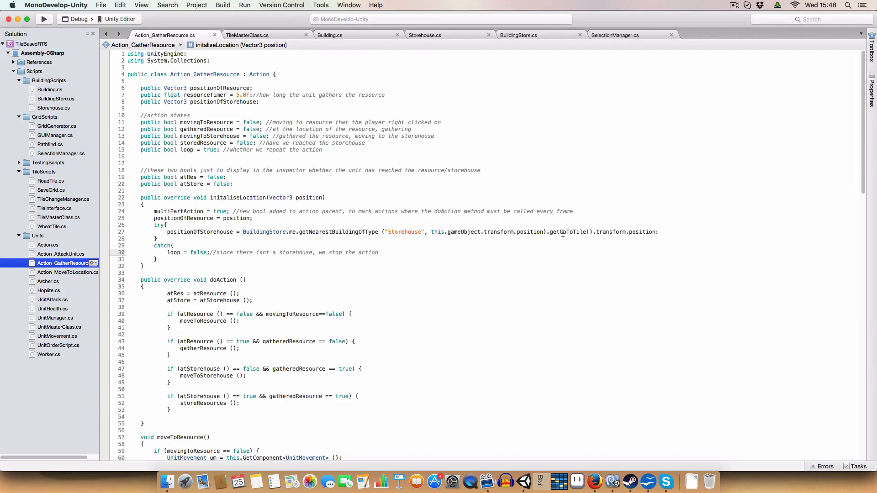
{"action": "left_click_drag", "start_coordinate": [582, 231], "coordinate": [659, 231]}
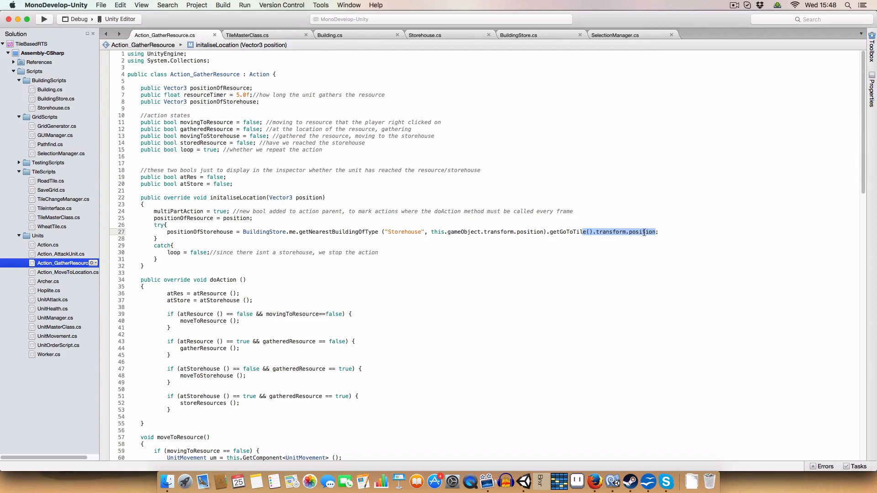
{"action": "mouse_move", "coordinate": [591, 214]}
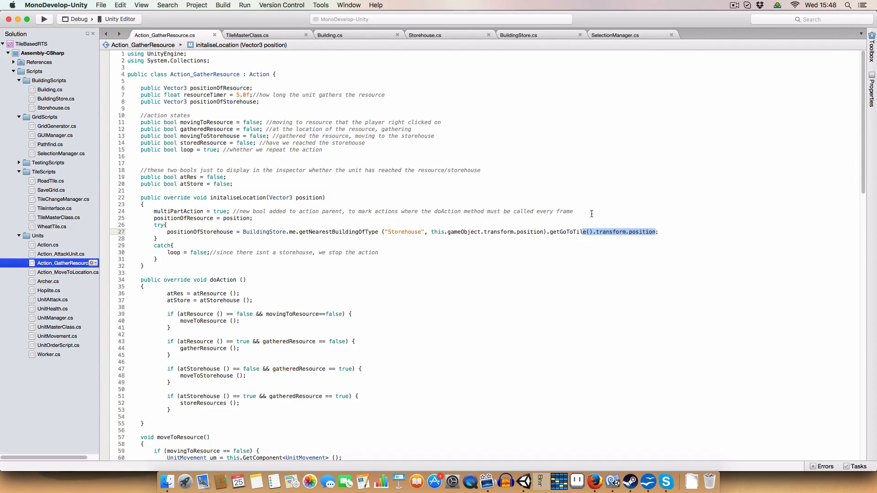
{"action": "left_click", "coordinate": [275, 105]}
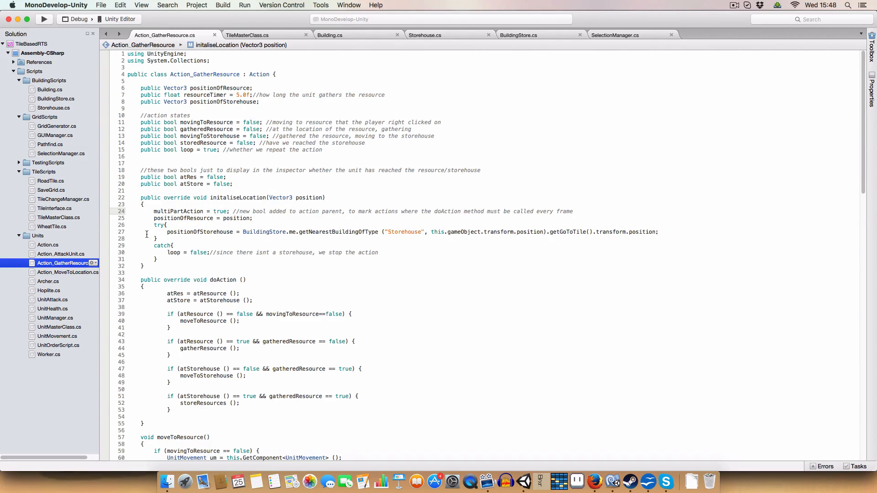
{"action": "left_click_drag", "start_coordinate": [159, 225], "coordinate": [159, 258]}
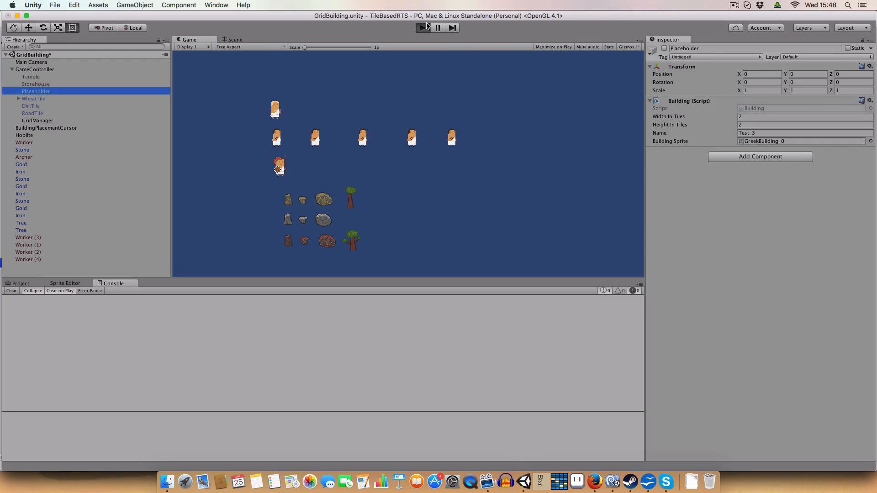
Run the game and show the Main Camera's selection manager settings.
{"action": "left_click", "coordinate": [422, 27]}
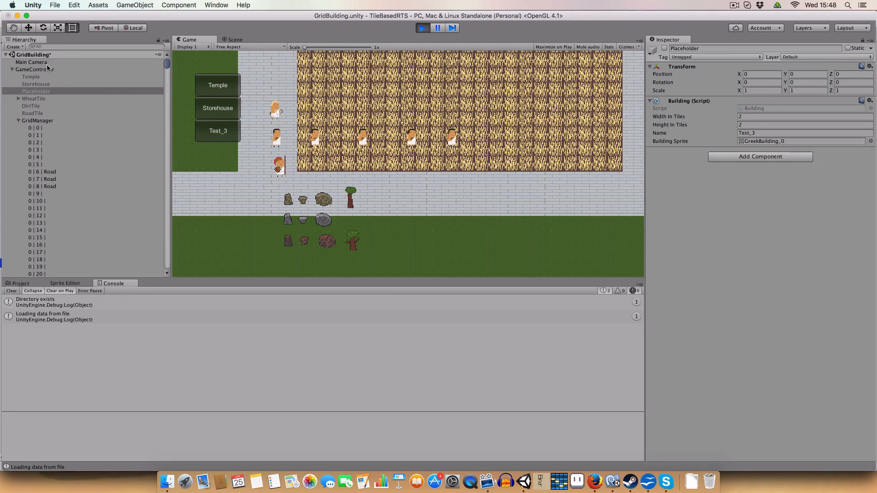
{"action": "left_click", "coordinate": [31, 62]}
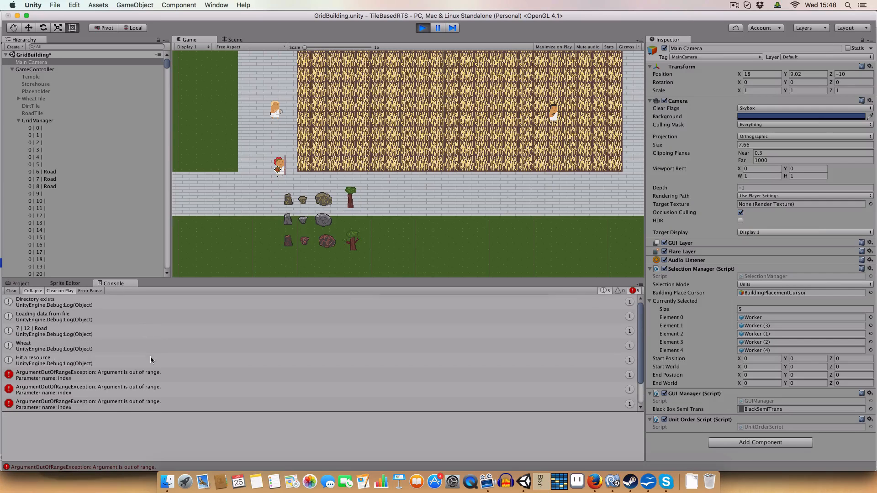
{"action": "mouse_move", "coordinate": [140, 81]}
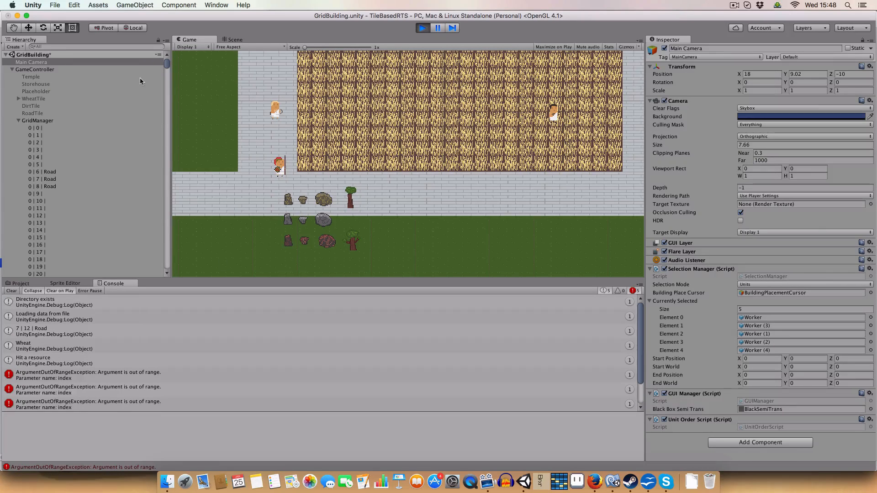
Switch to Creating Buildings mode and choose the storehouse to place by the wheat field.
{"action": "left_click", "coordinate": [802, 284]}
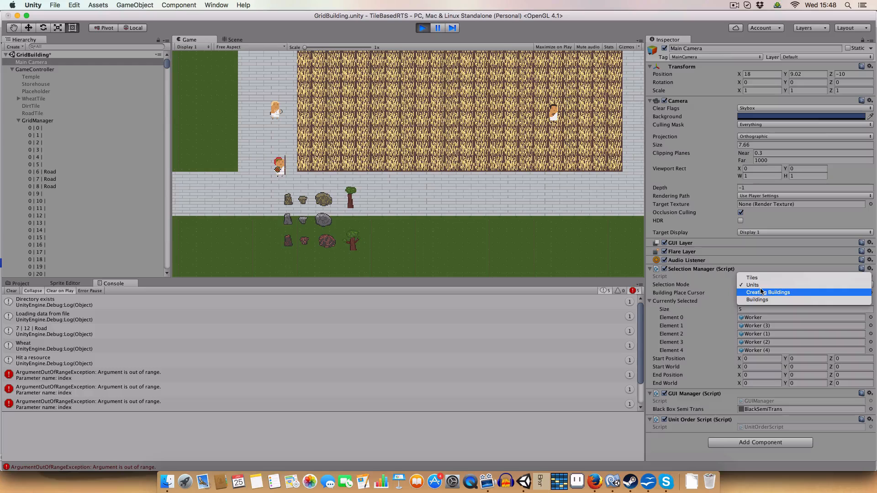
{"action": "left_click", "coordinate": [768, 293]}
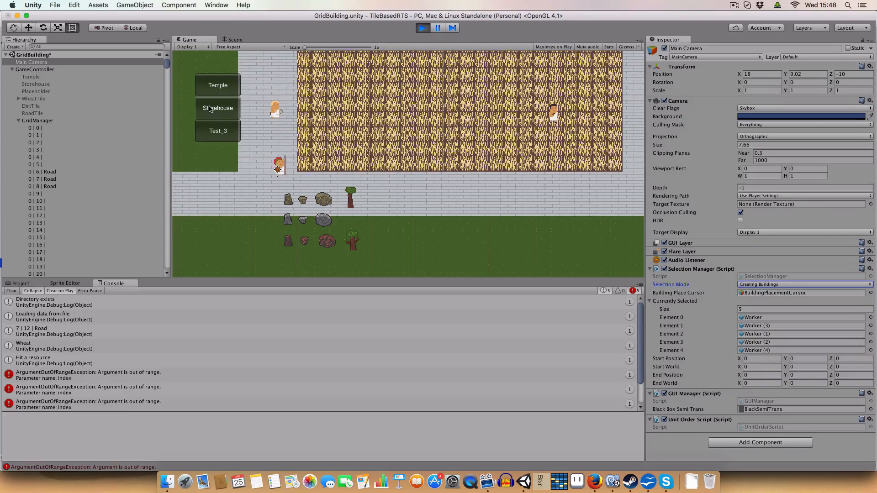
{"action": "left_click", "coordinate": [217, 108]}
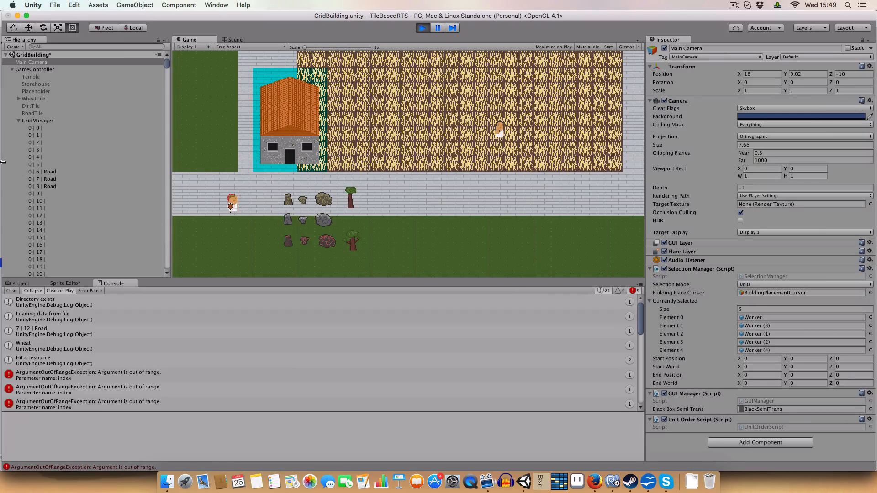
Inspect Worker (3)'s gather-resource state and the nearest-tile console log details.
{"action": "left_click", "coordinate": [27, 238]}
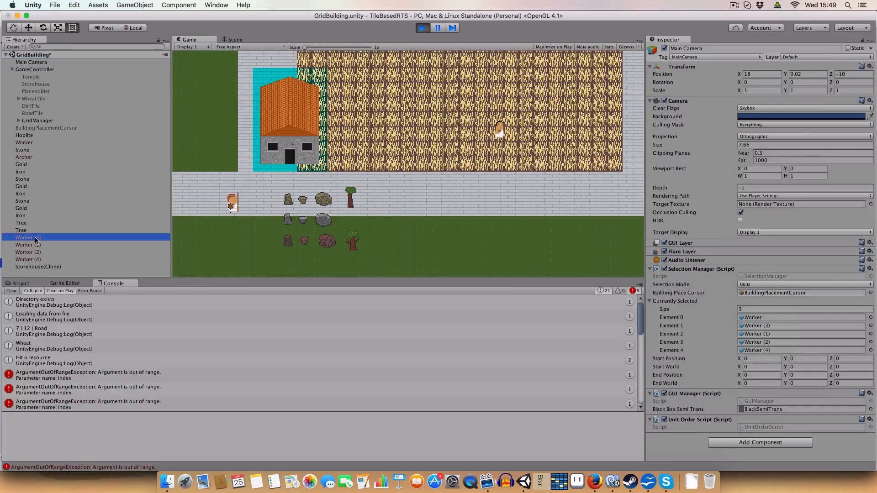
{"action": "left_click", "coordinate": [27, 238]}
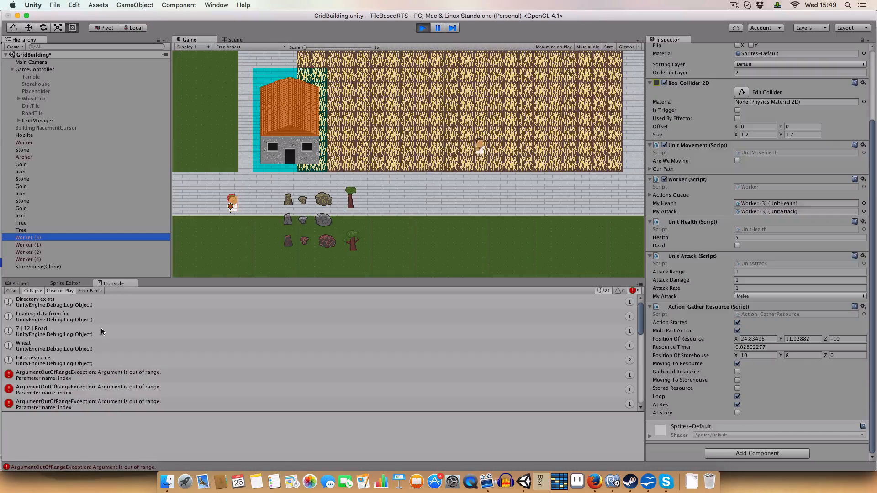
{"action": "left_click", "coordinate": [53, 330]}
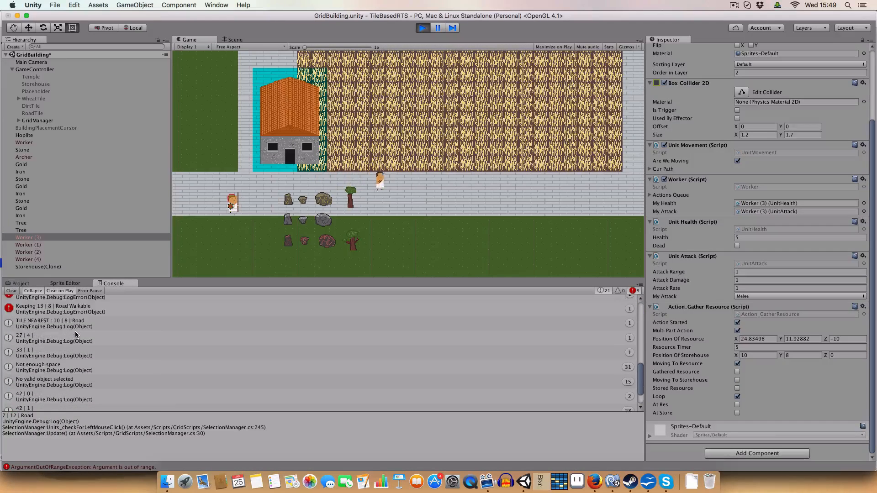
{"action": "left_click", "coordinate": [55, 317]}
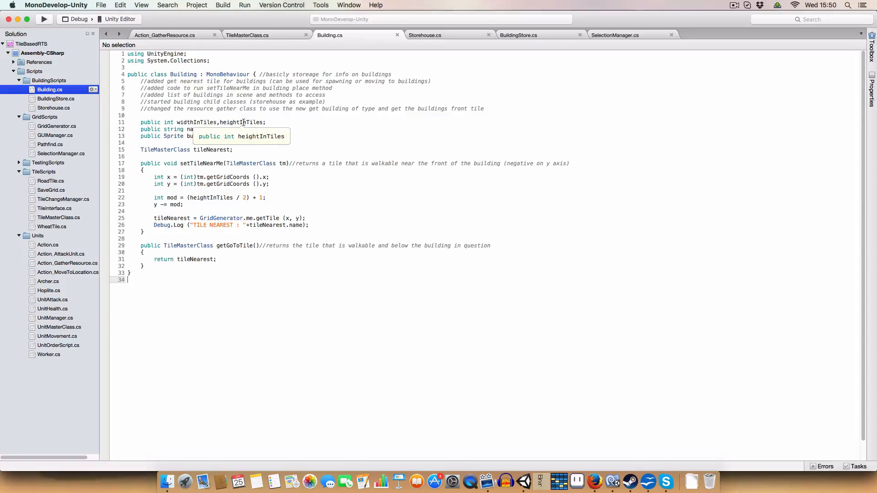
Read setTileNearMe and getGoToTile in Storehouse.cs and Building.cs, then return to the running game.
{"action": "left_click", "coordinate": [424, 35]}
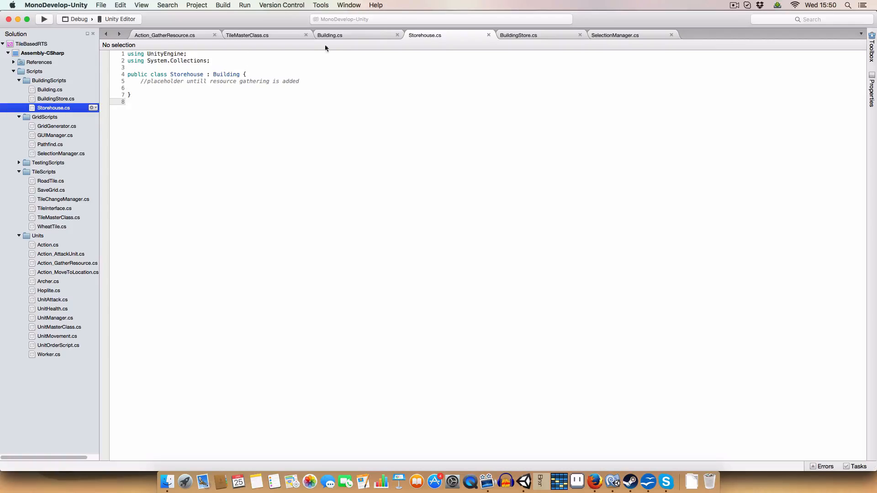
{"action": "left_click", "coordinate": [330, 35]}
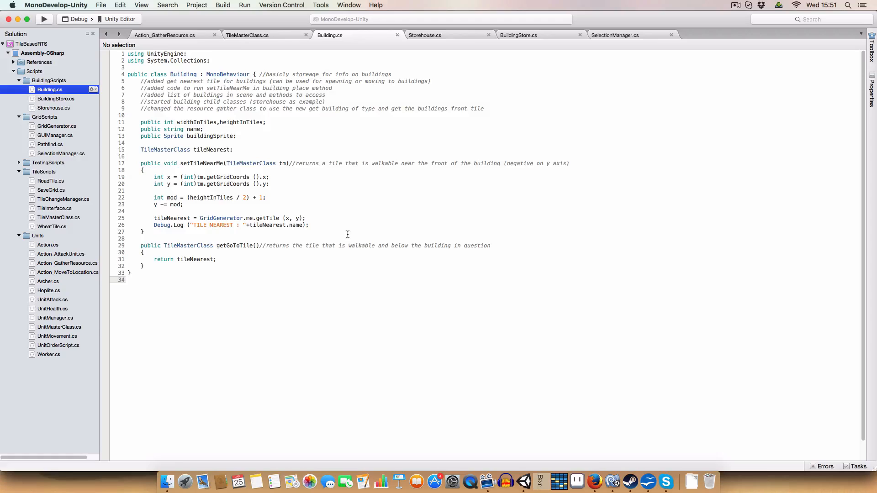
{"action": "left_click", "coordinate": [246, 35]}
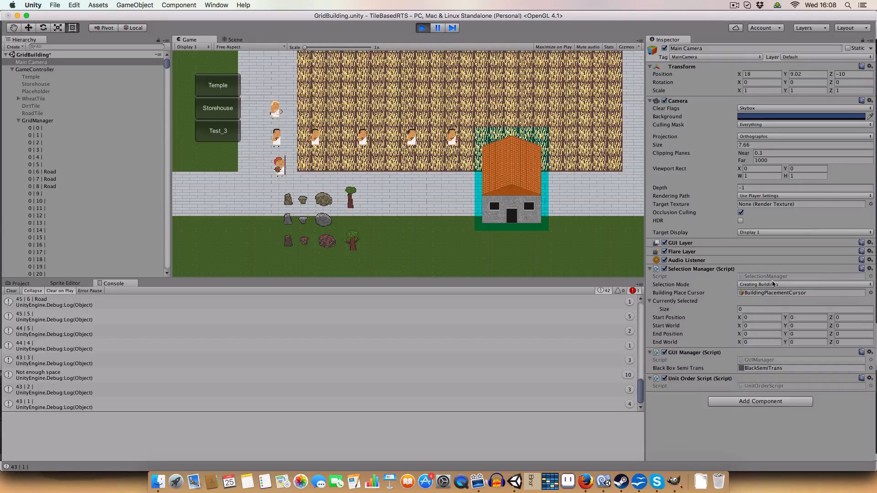
Inspect Temple, GameController and Main Camera, then switch the camera's Selection Mode so workers gather wheat.
{"action": "left_click", "coordinate": [803, 285]}
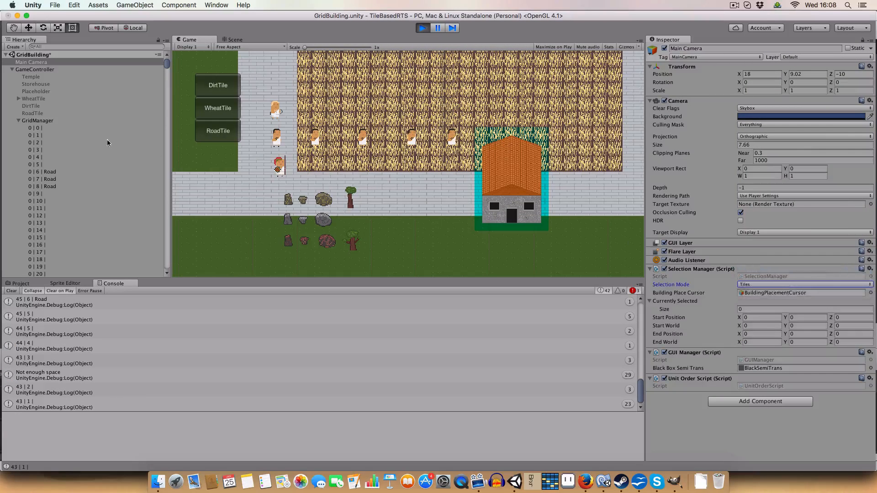
{"action": "left_click", "coordinate": [31, 77]}
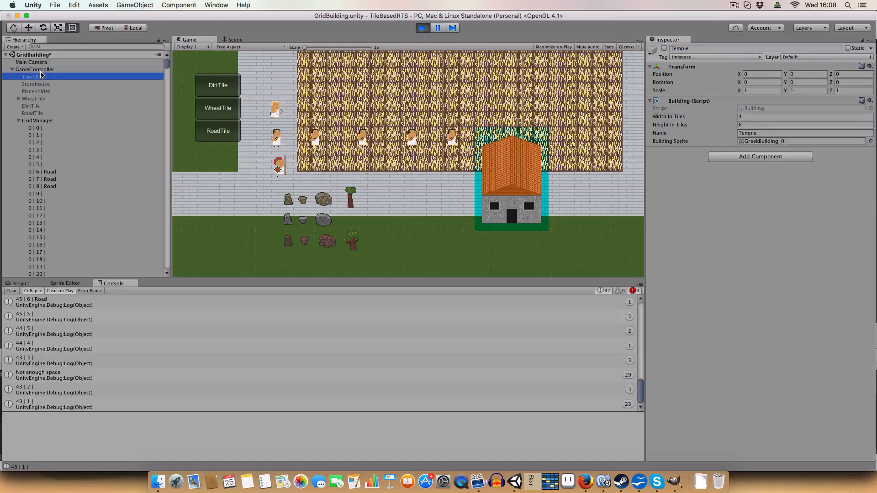
{"action": "left_click", "coordinate": [35, 69]}
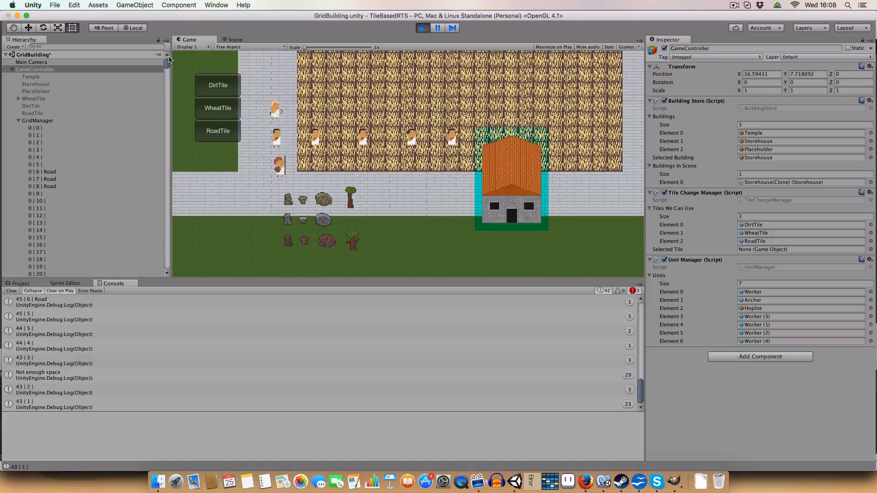
{"action": "left_click", "coordinate": [31, 62]}
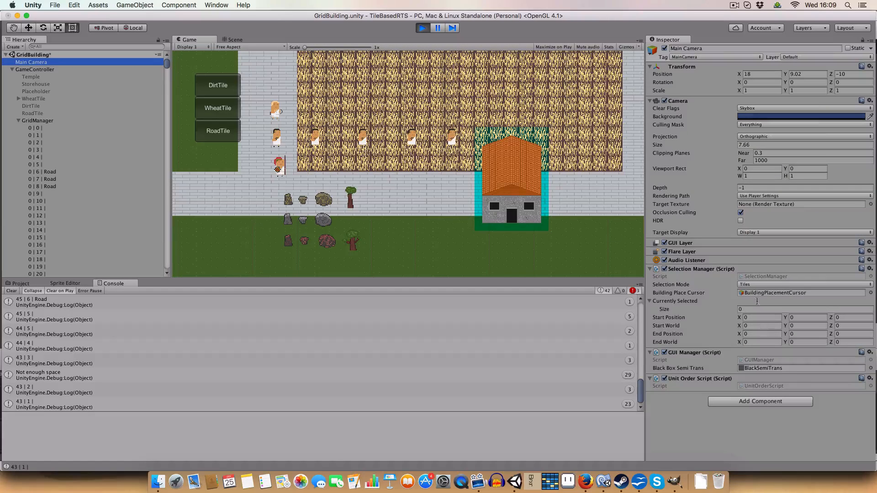
{"action": "left_click", "coordinate": [803, 284]}
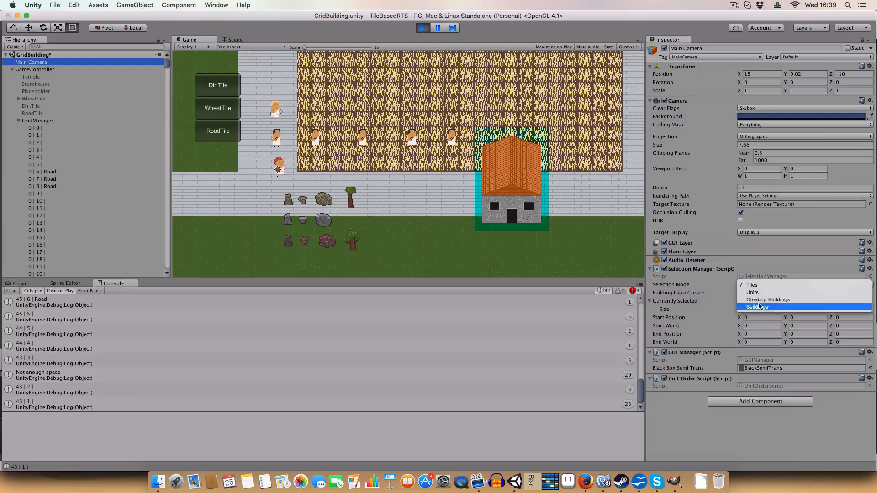
{"action": "left_click", "coordinate": [752, 292]}
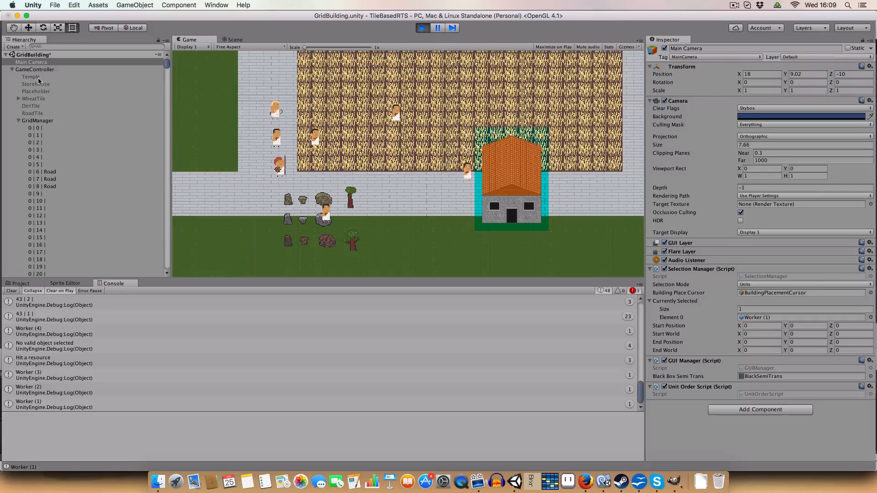
Compare the Storehouse and Temple size settings, then return to MonoDevelop for the gathering script.
{"action": "left_click", "coordinate": [36, 84]}
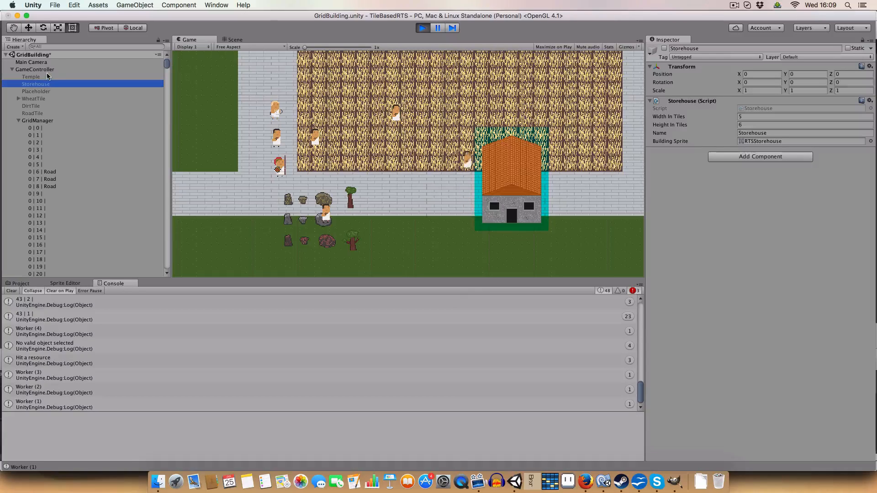
{"action": "left_click", "coordinate": [31, 76]}
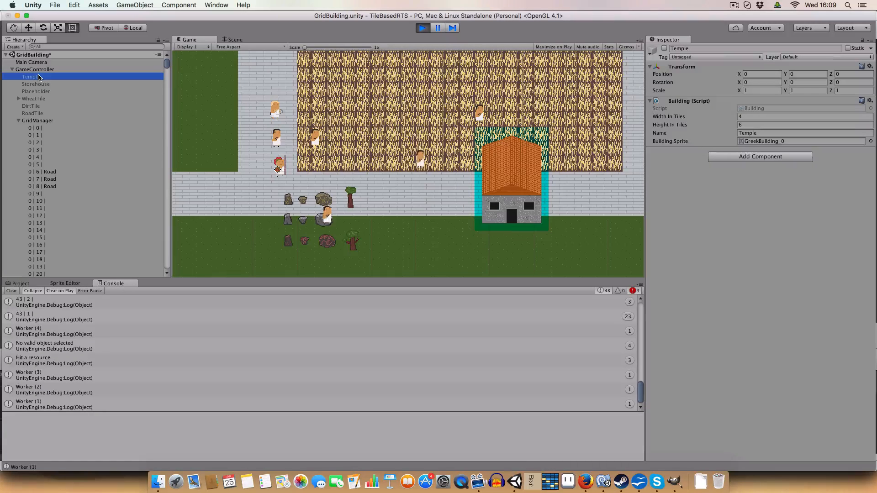
{"action": "left_click", "coordinate": [584, 481]}
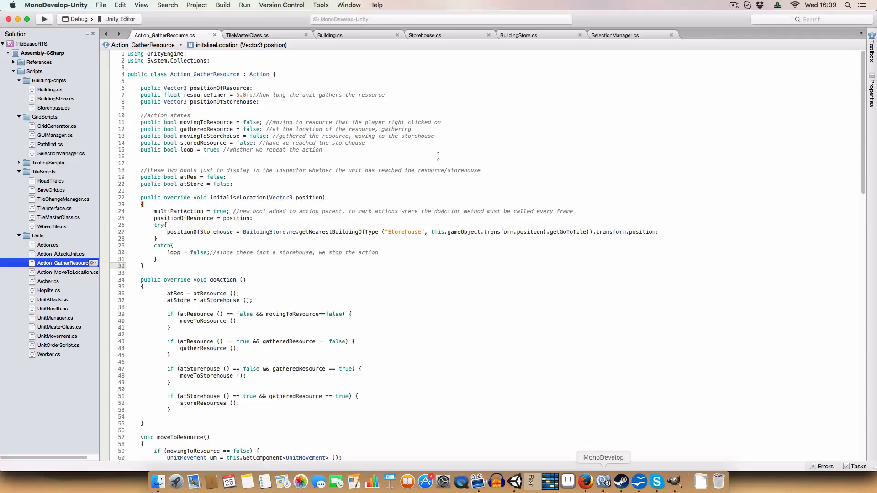
Review Storehouse.cs, Building.cs and BuildingStore.cs in turn.
{"action": "left_click", "coordinate": [425, 35]}
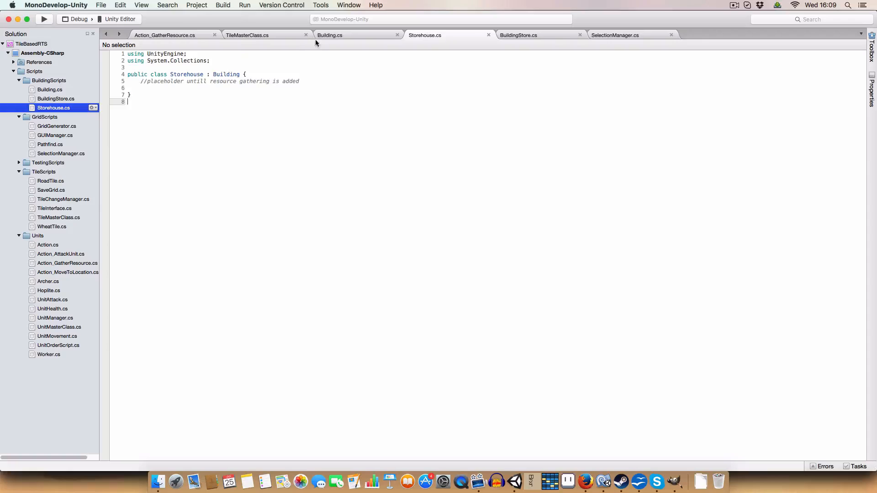
{"action": "left_click", "coordinate": [329, 34]}
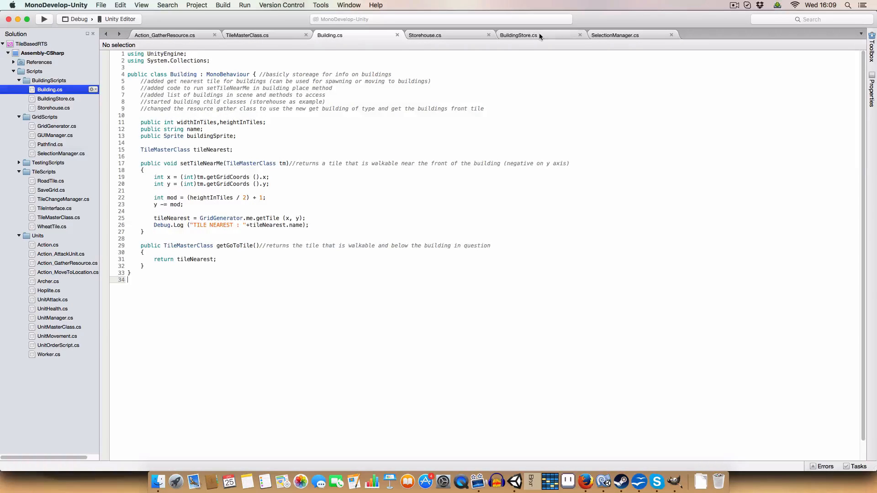
{"action": "left_click", "coordinate": [518, 34]}
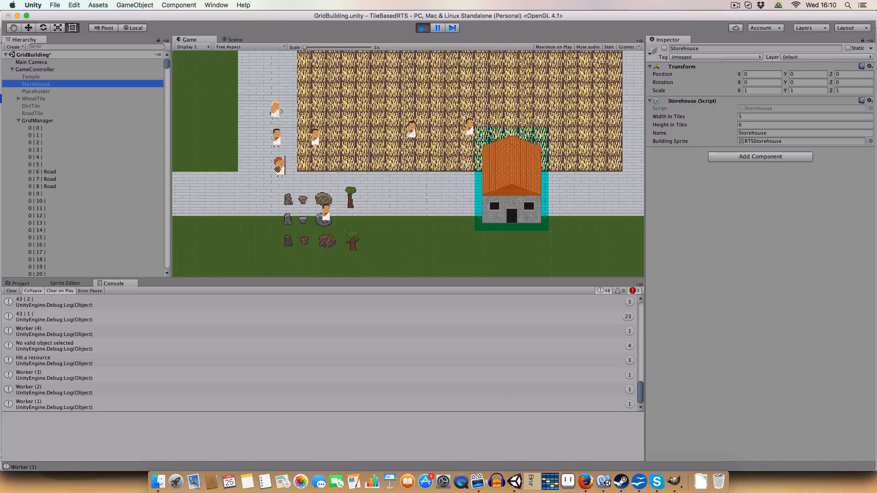
{"action": "mouse_move", "coordinate": [498, 271]}
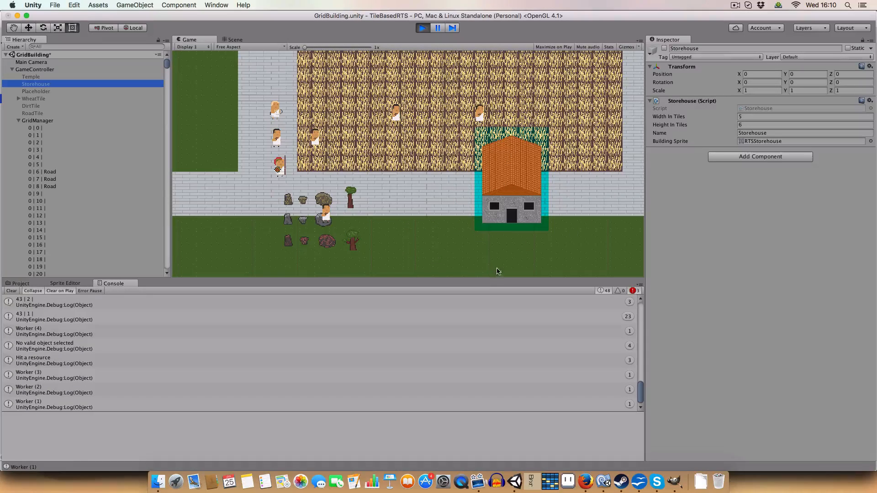